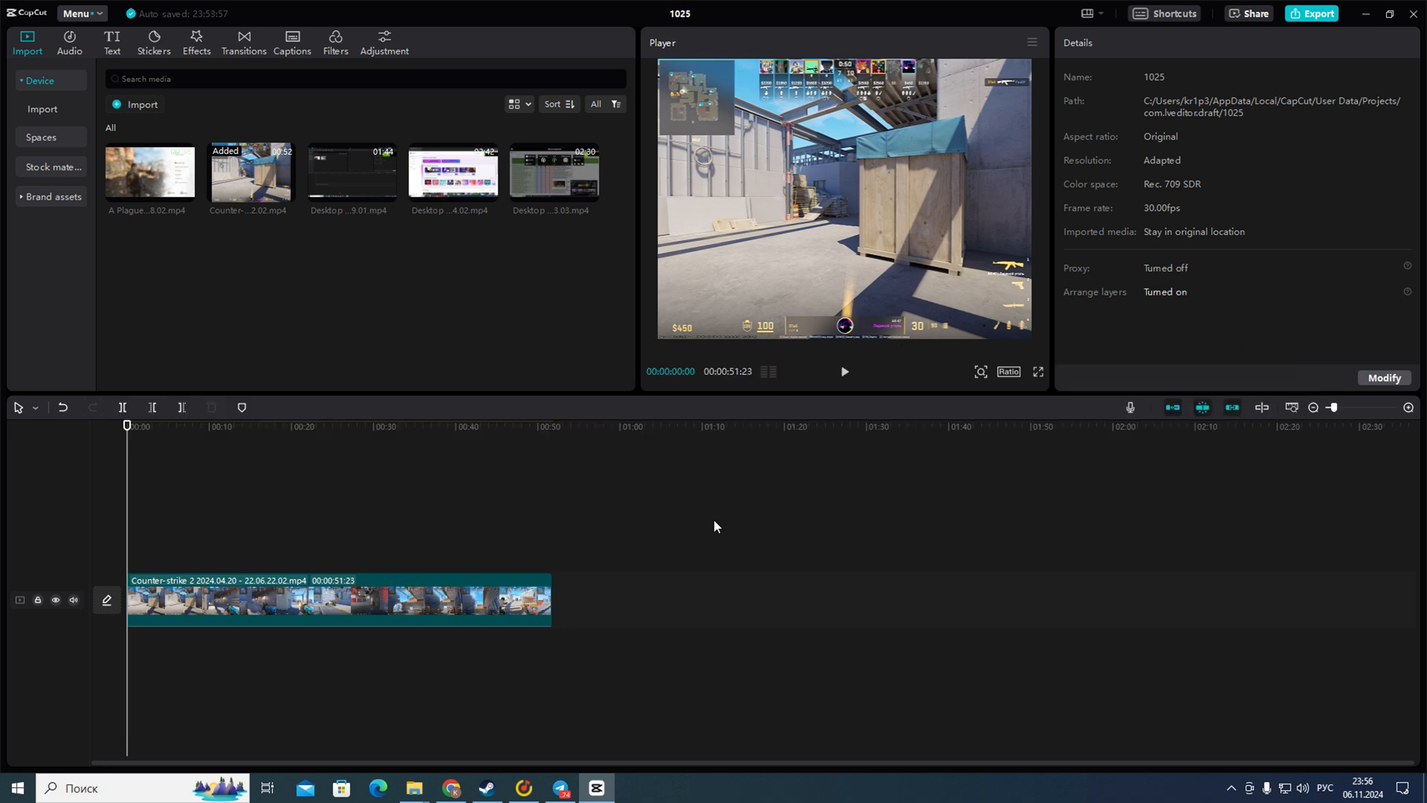
{"action": "mouse_move", "coordinate": [583, 519]}
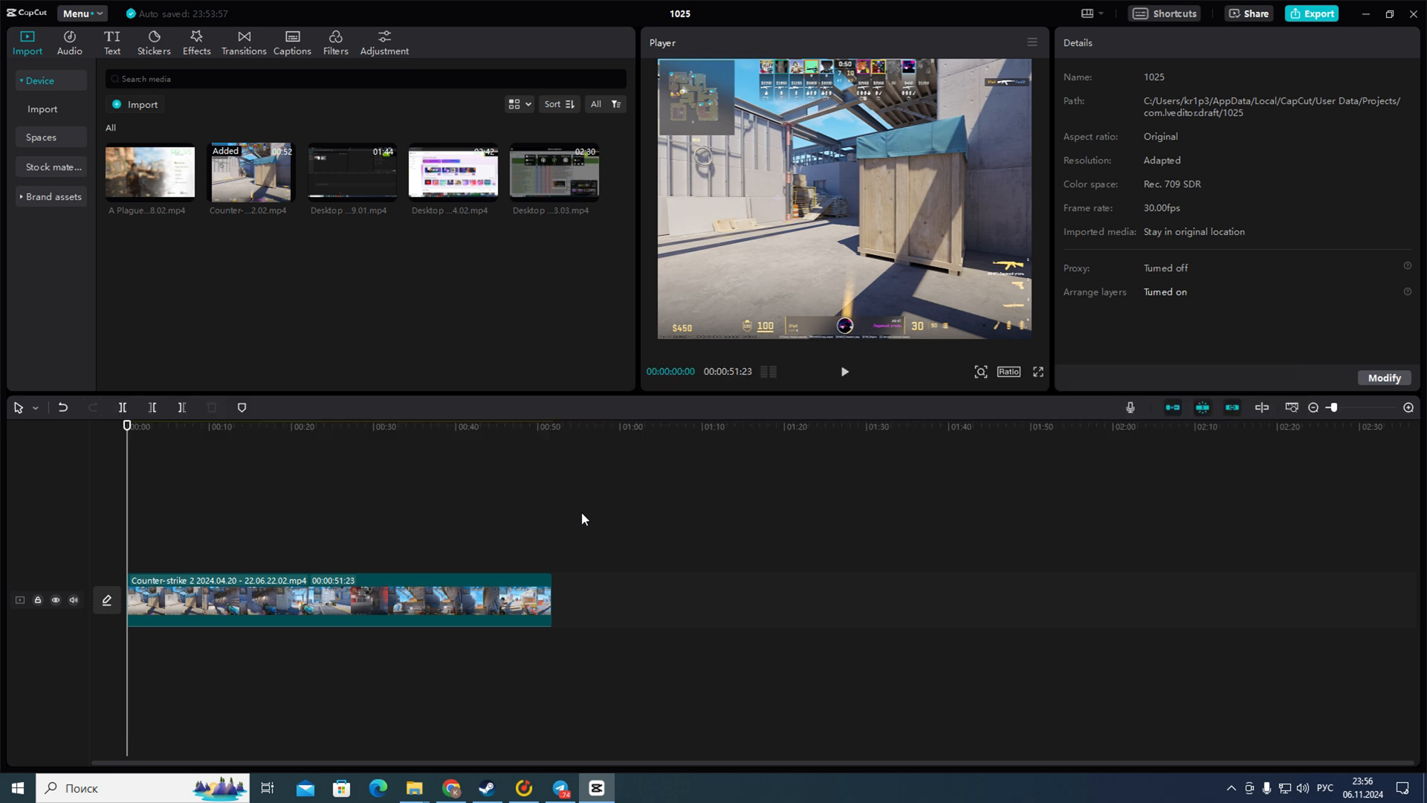
{"action": "mouse_move", "coordinate": [588, 496]}
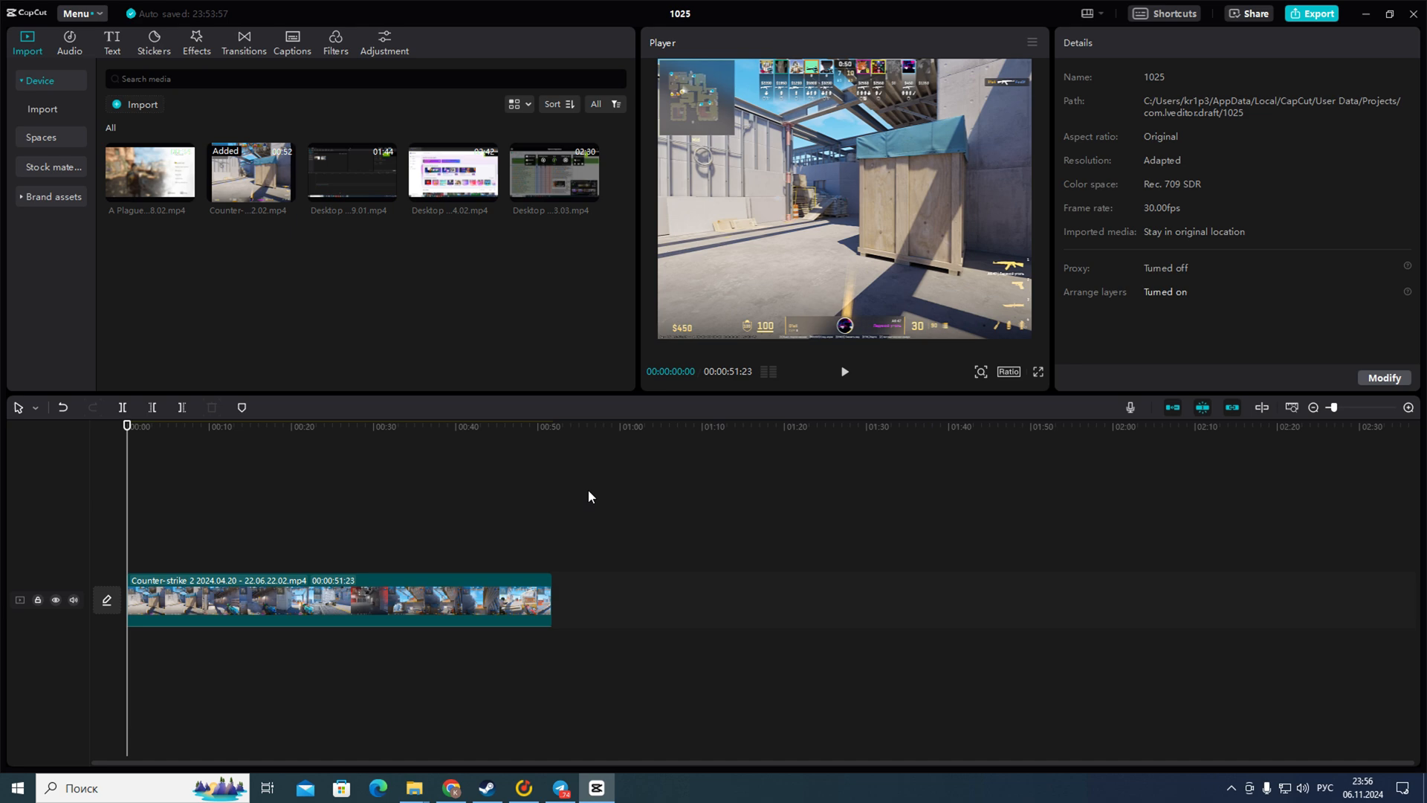
{"action": "mouse_move", "coordinate": [57, 8]}
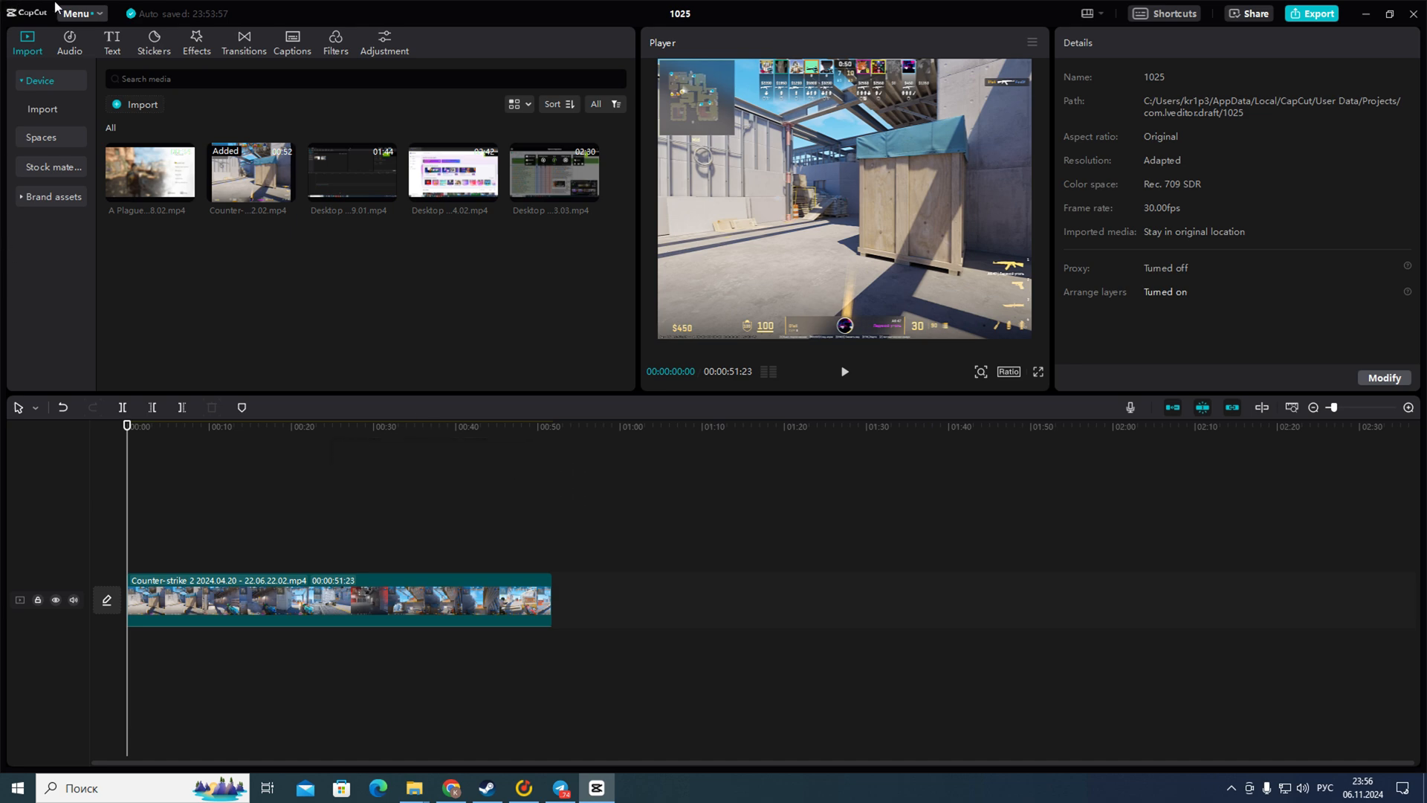
{"action": "mouse_move", "coordinate": [459, 391]}
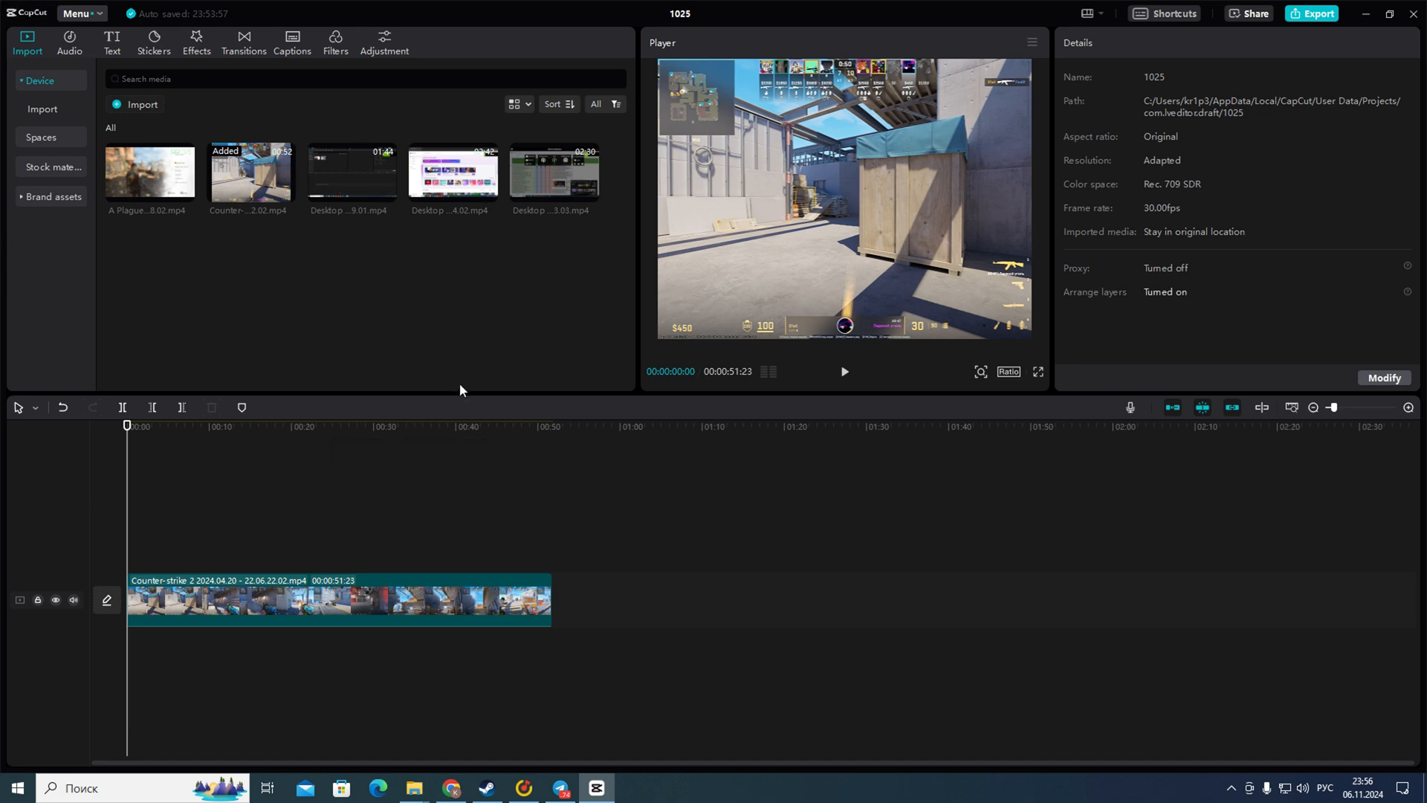
{"action": "mouse_move", "coordinate": [489, 329]}
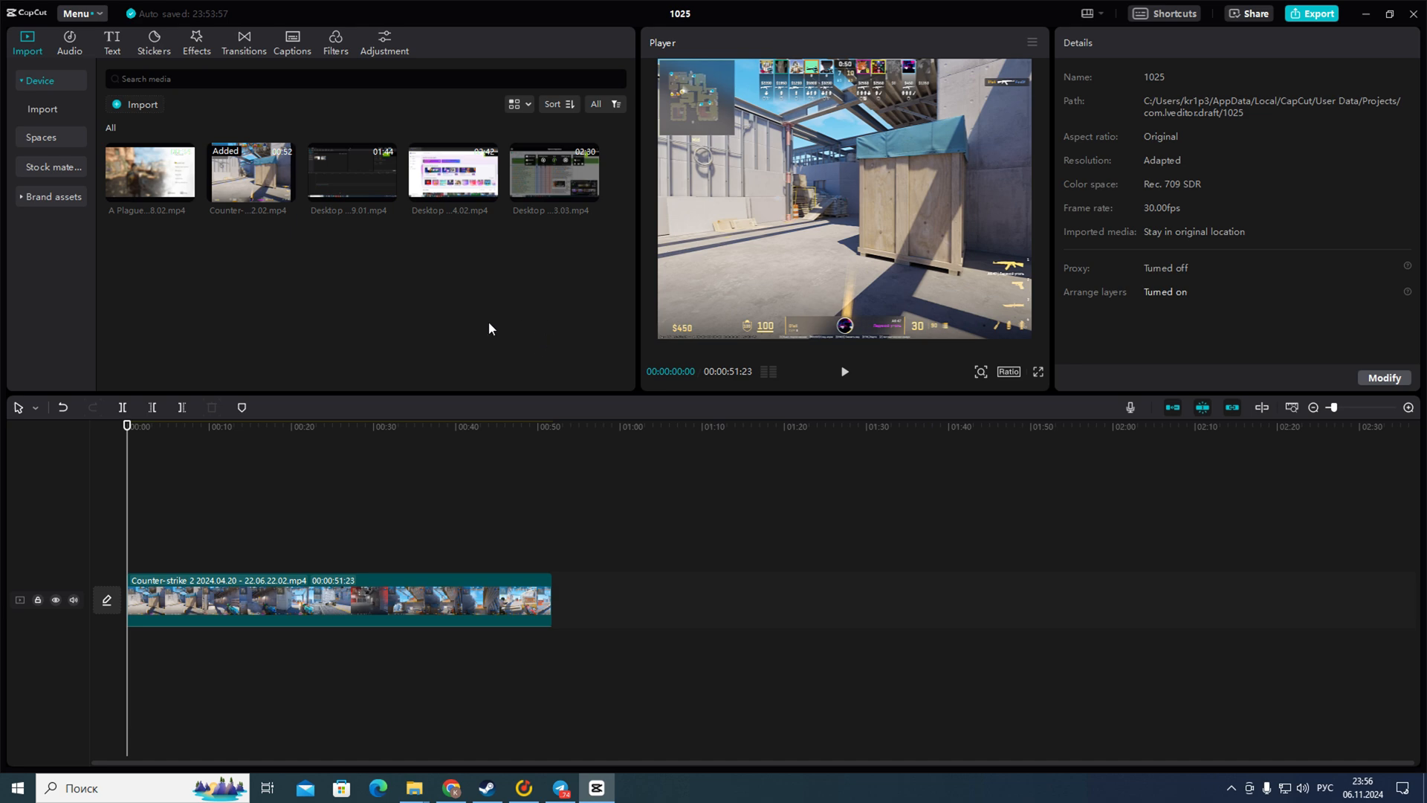
{"action": "mouse_move", "coordinate": [337, 306]}
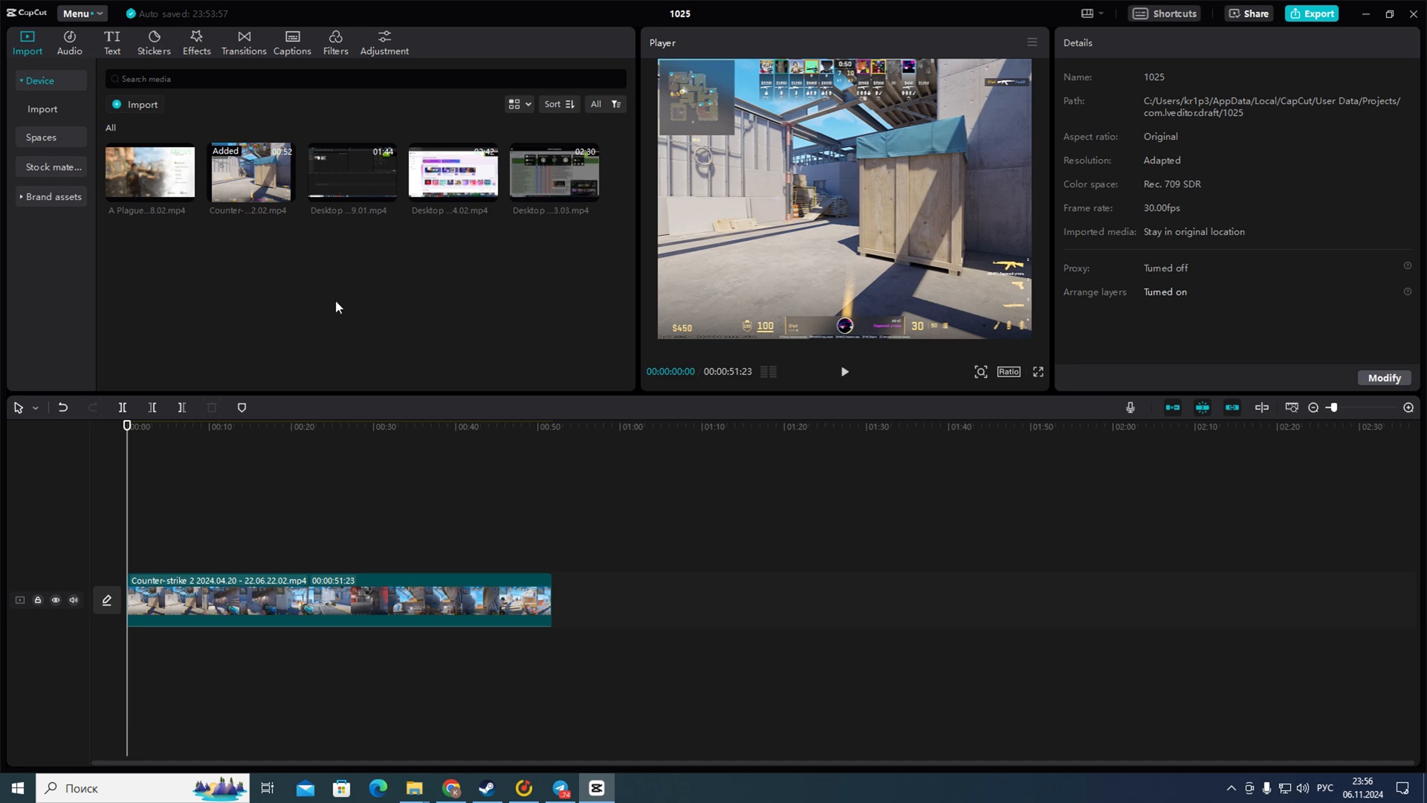
{"action": "mouse_move", "coordinate": [431, 302]}
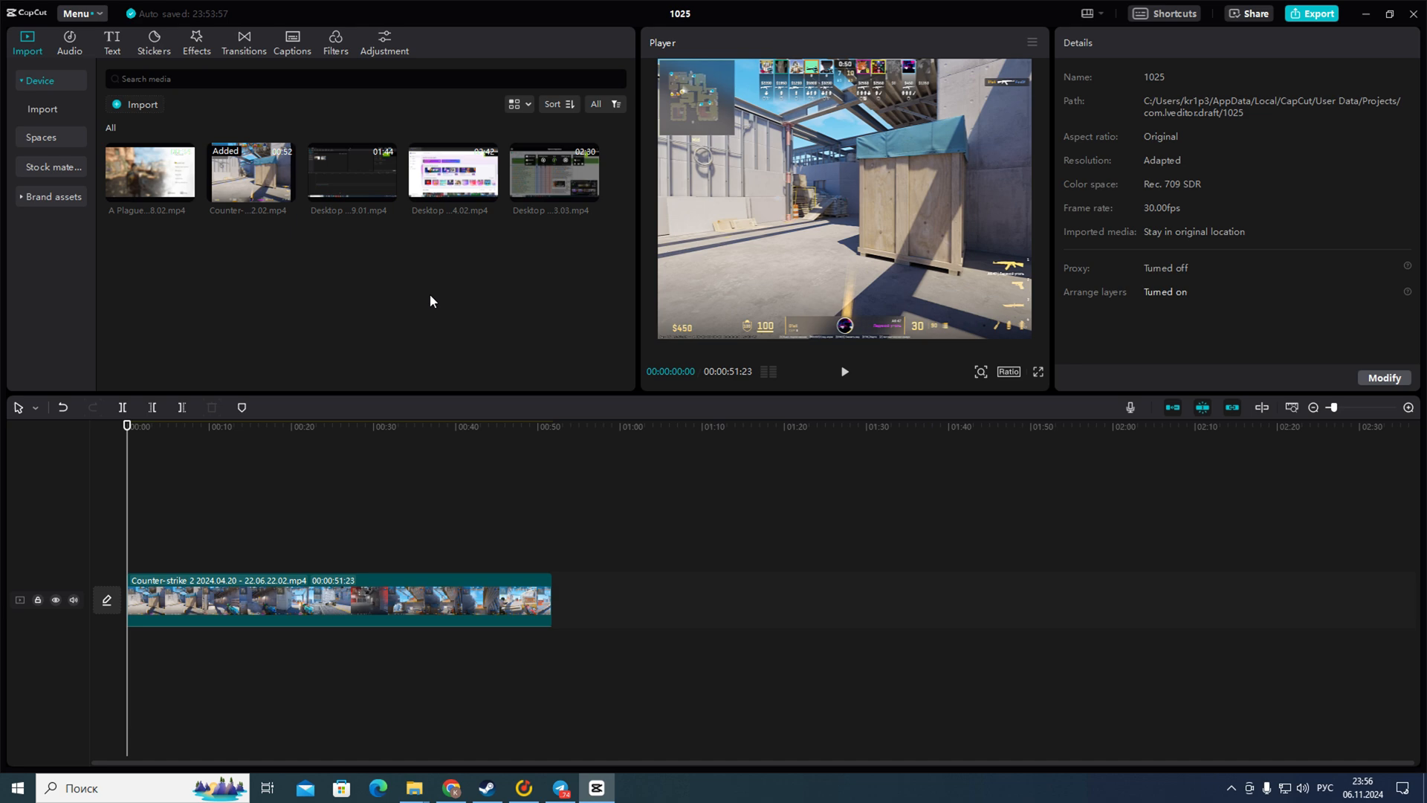
{"action": "mouse_move", "coordinate": [497, 325]}
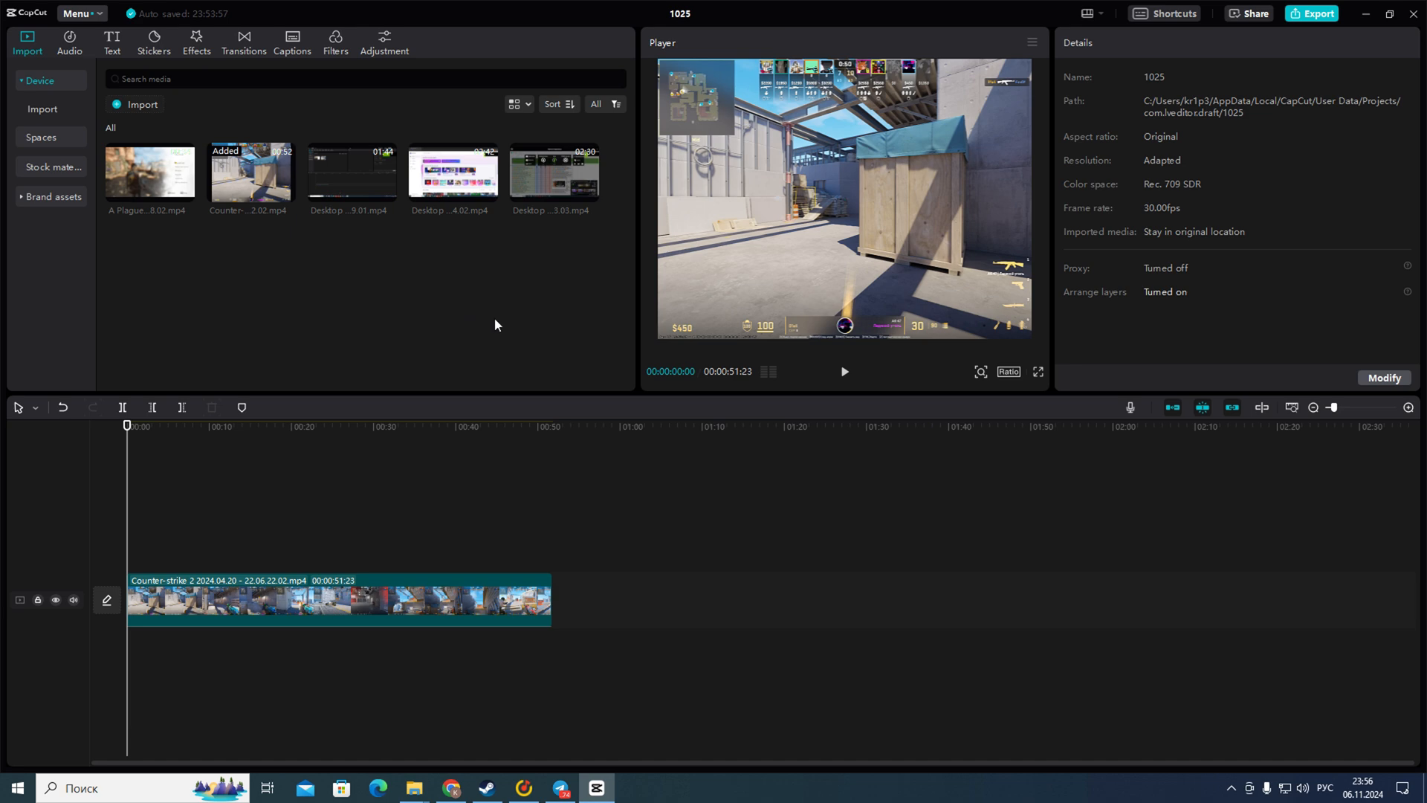
{"action": "mouse_move", "coordinate": [211, 425]}
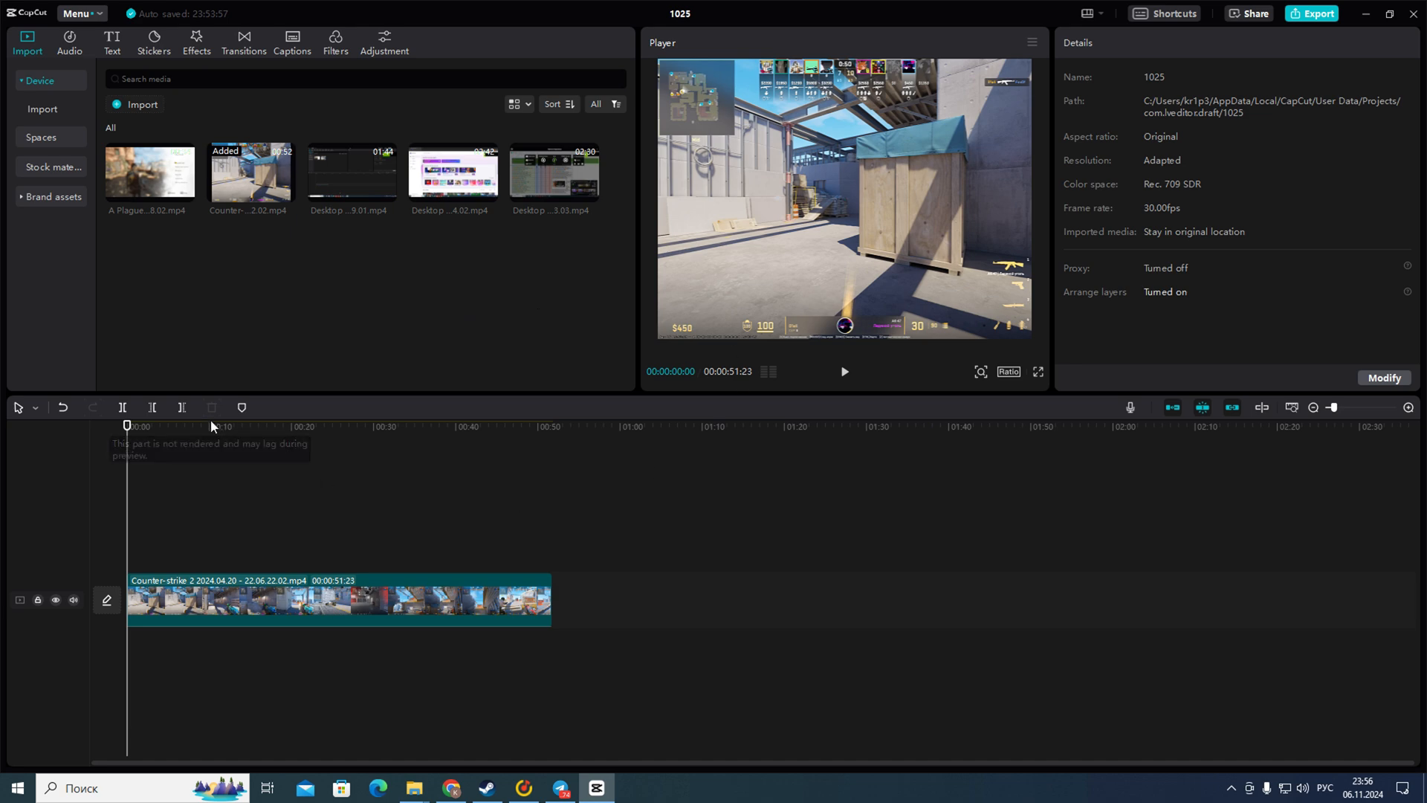
{"action": "mouse_move", "coordinate": [532, 535]}
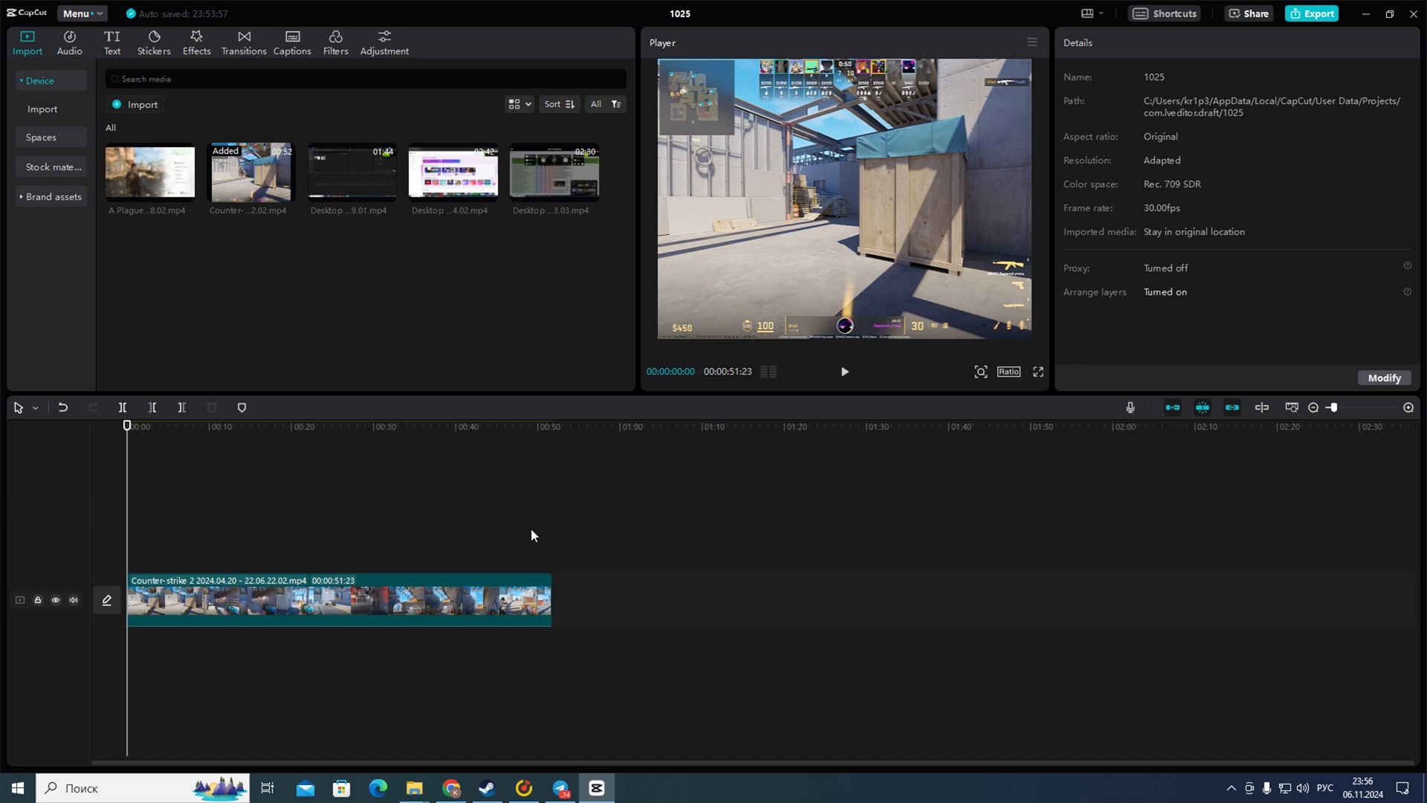
{"action": "mouse_move", "coordinate": [1279, 96]}
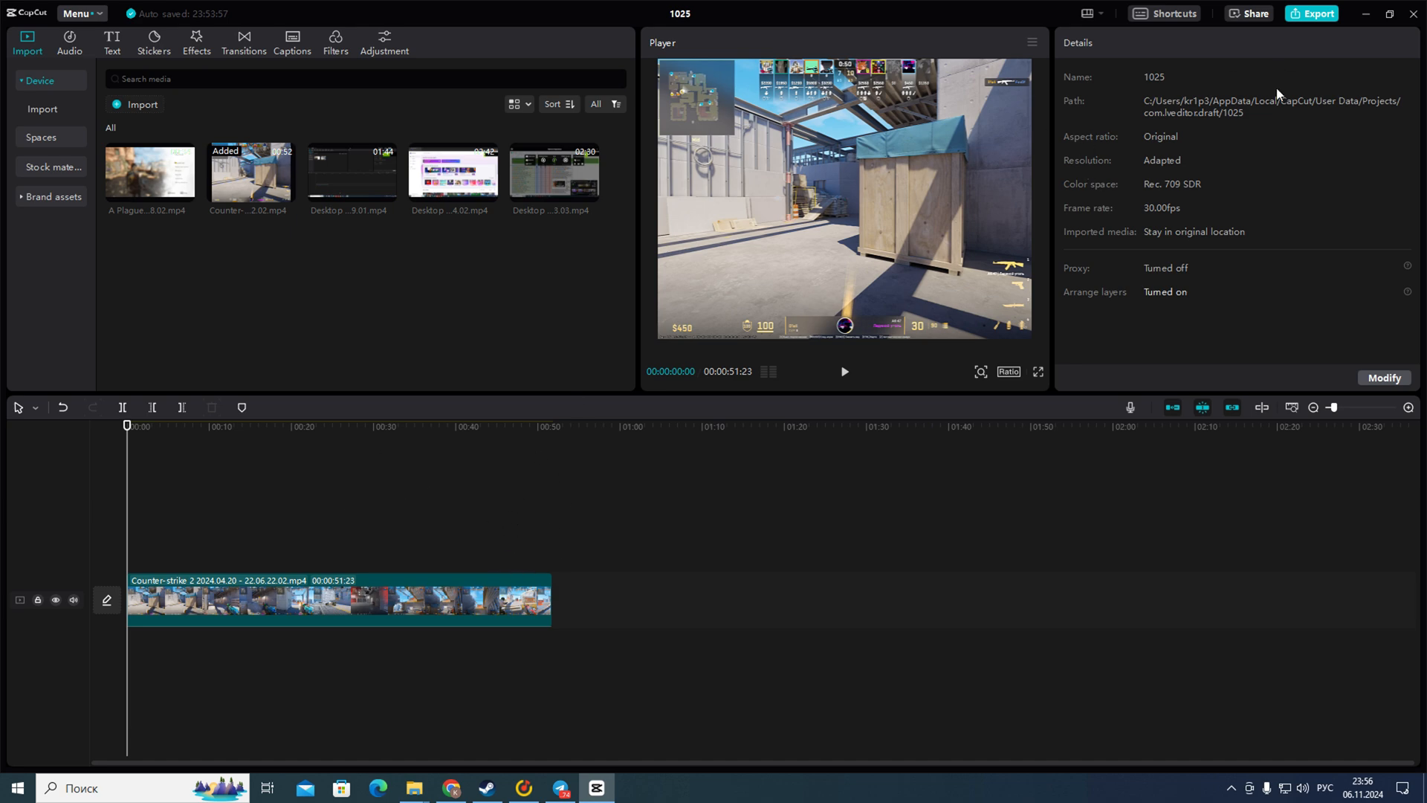
{"action": "mouse_move", "coordinate": [1322, 36]}
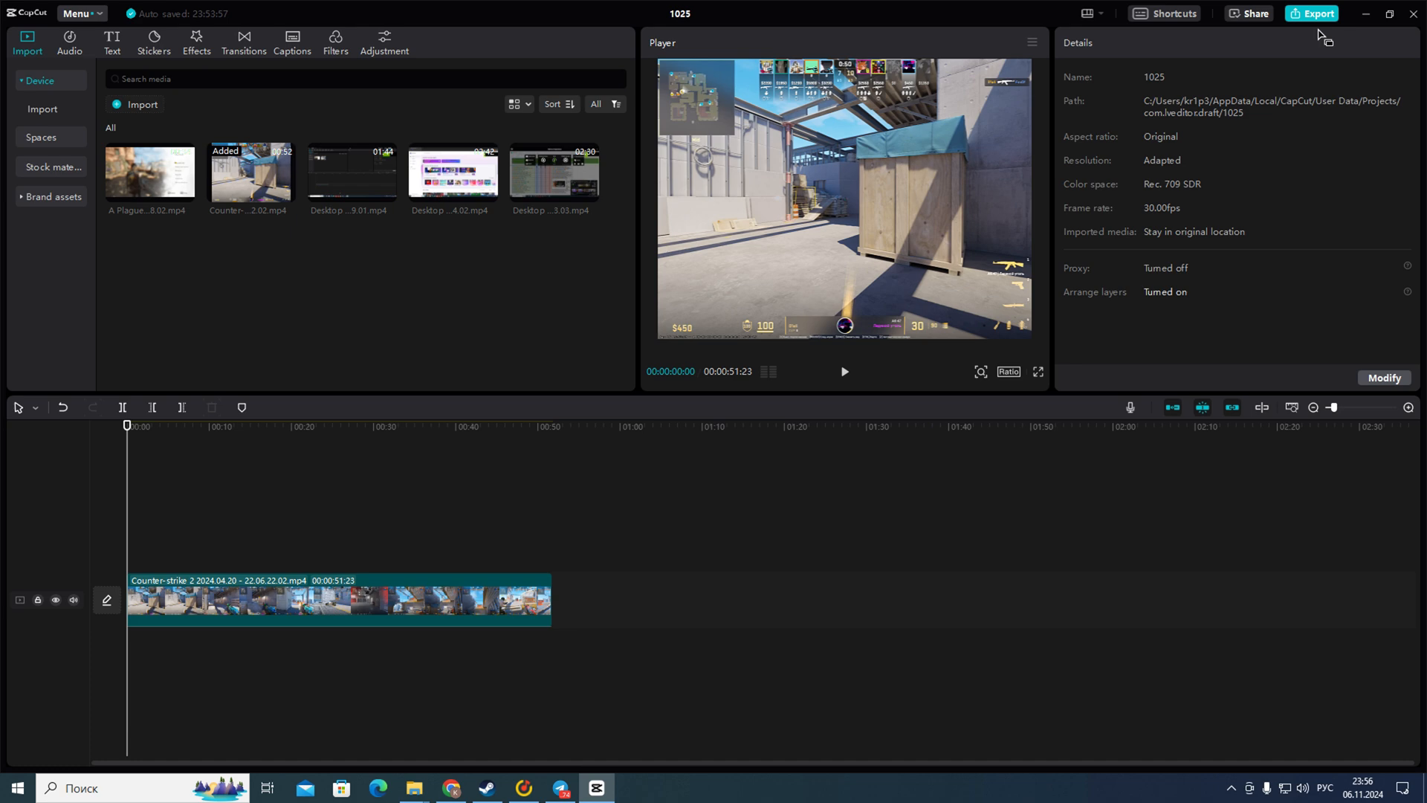
{"action": "mouse_move", "coordinate": [1318, 29]}
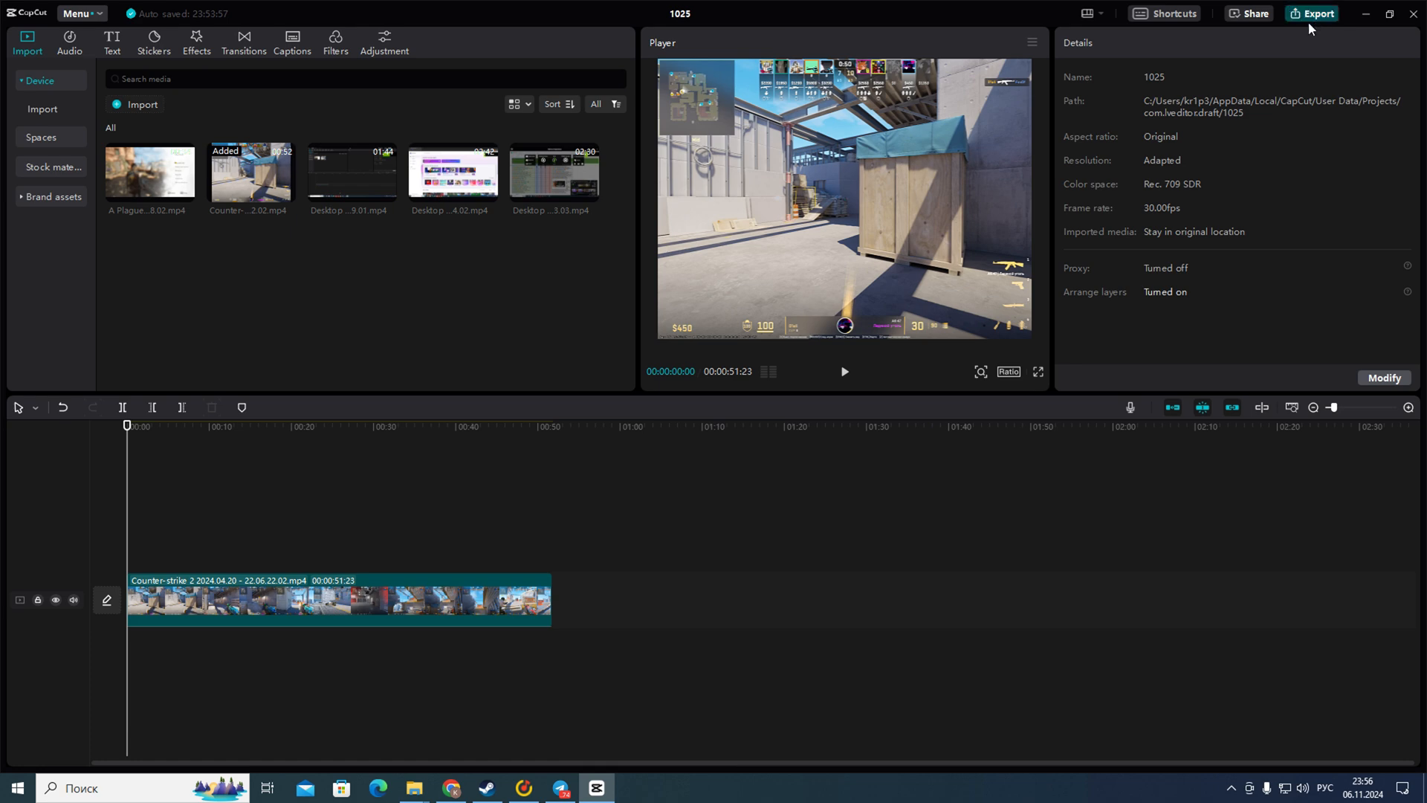
Bring up Export for 1025.mp4 and toggle video output off then back on to reveal its settings
{"action": "left_click", "coordinate": [1315, 14]}
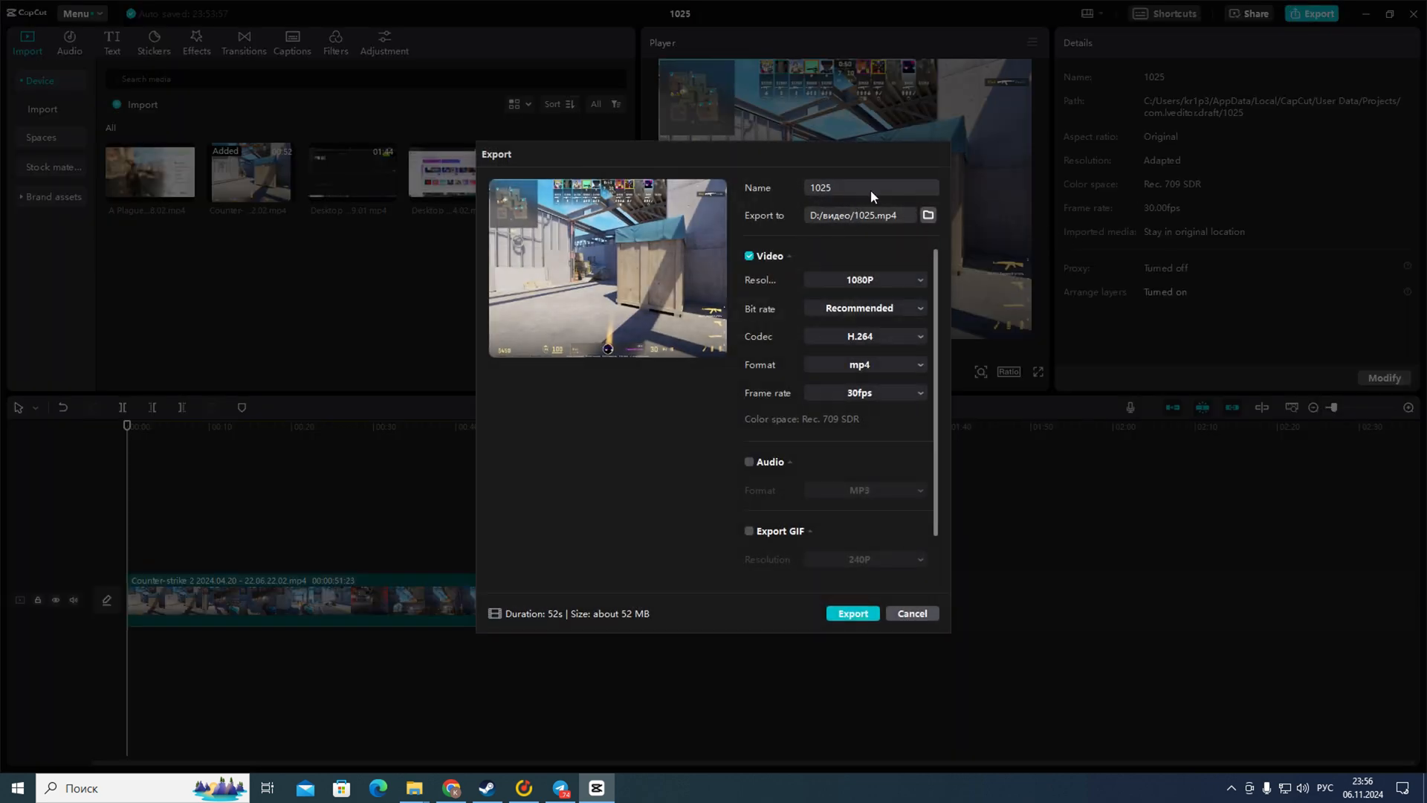
{"action": "mouse_move", "coordinate": [838, 186]}
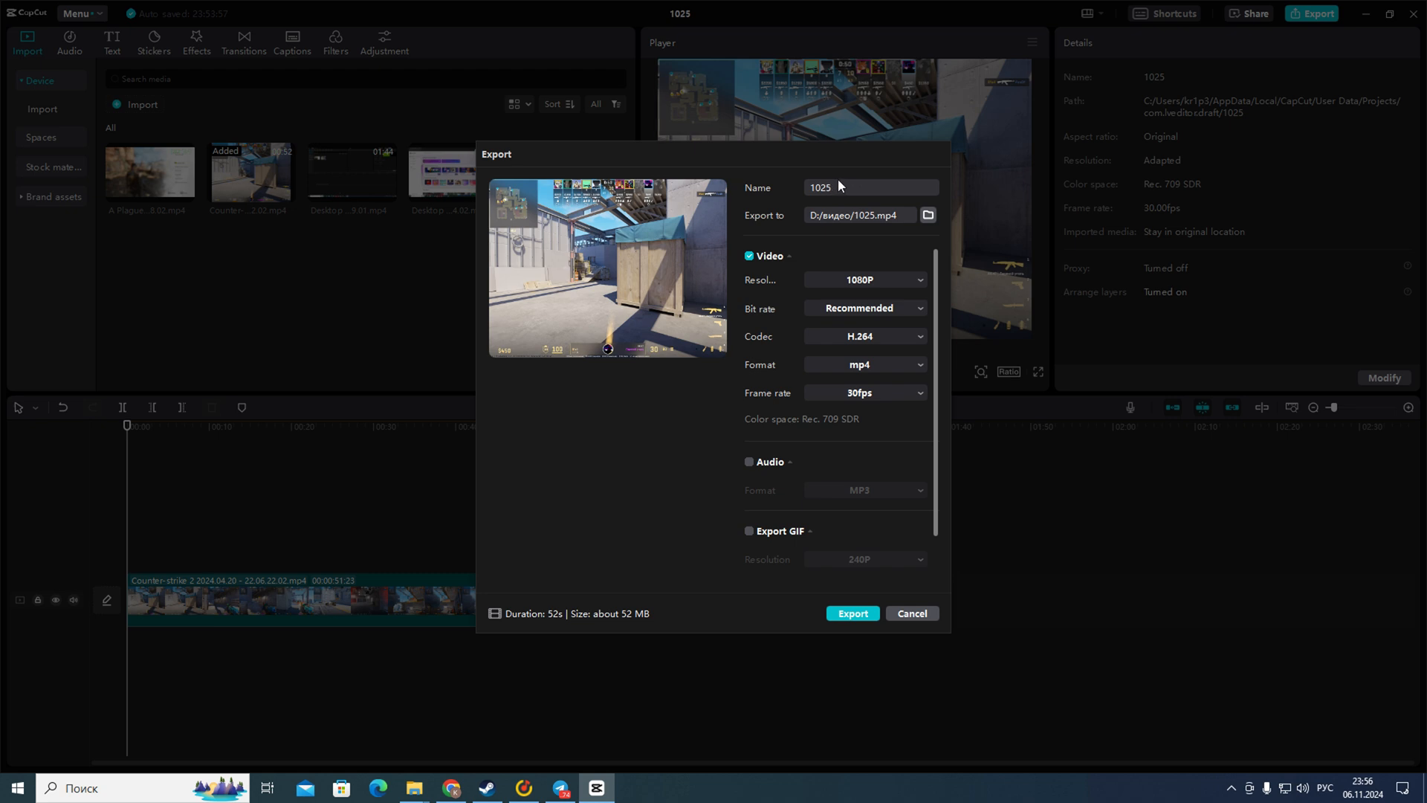
{"action": "mouse_move", "coordinate": [818, 203]}
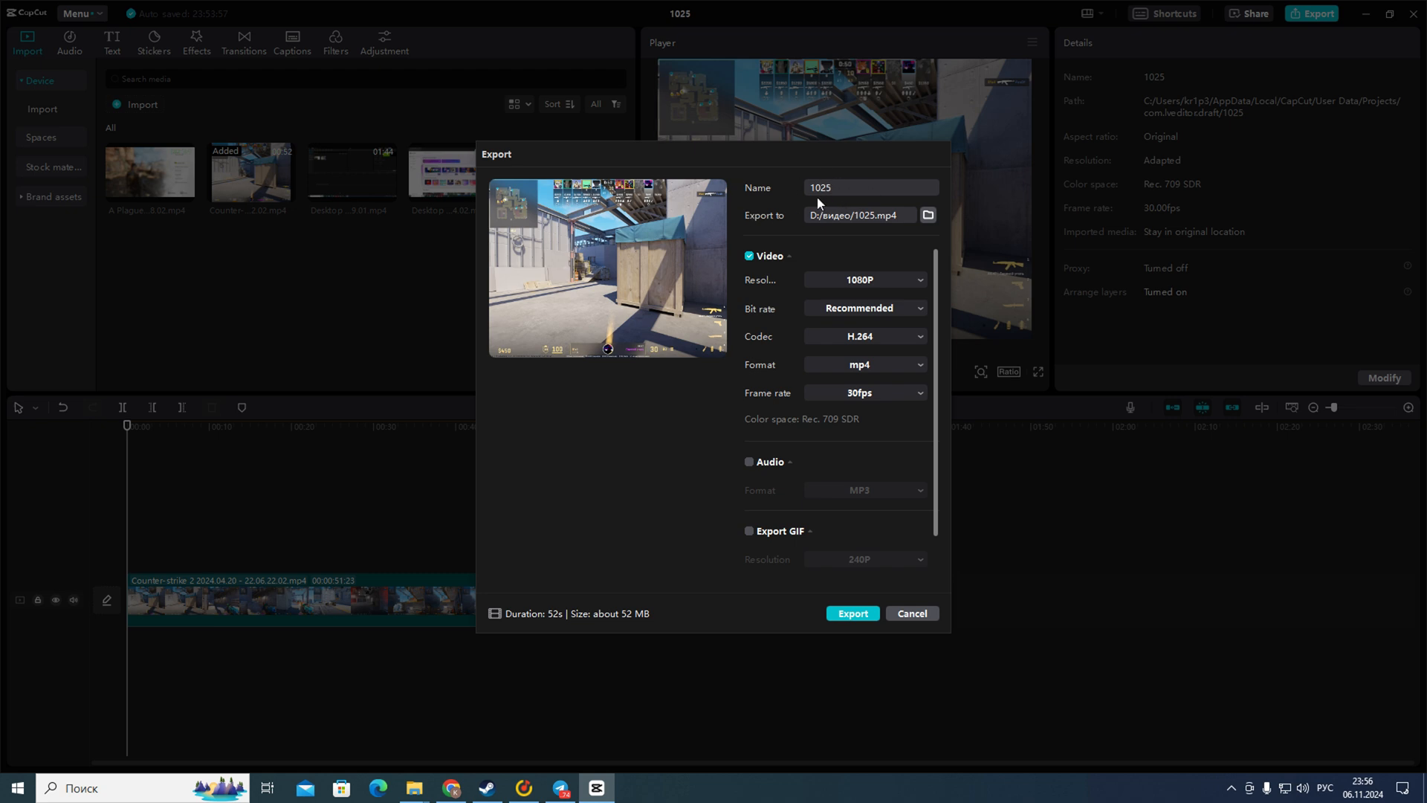
{"action": "mouse_move", "coordinate": [836, 248]}
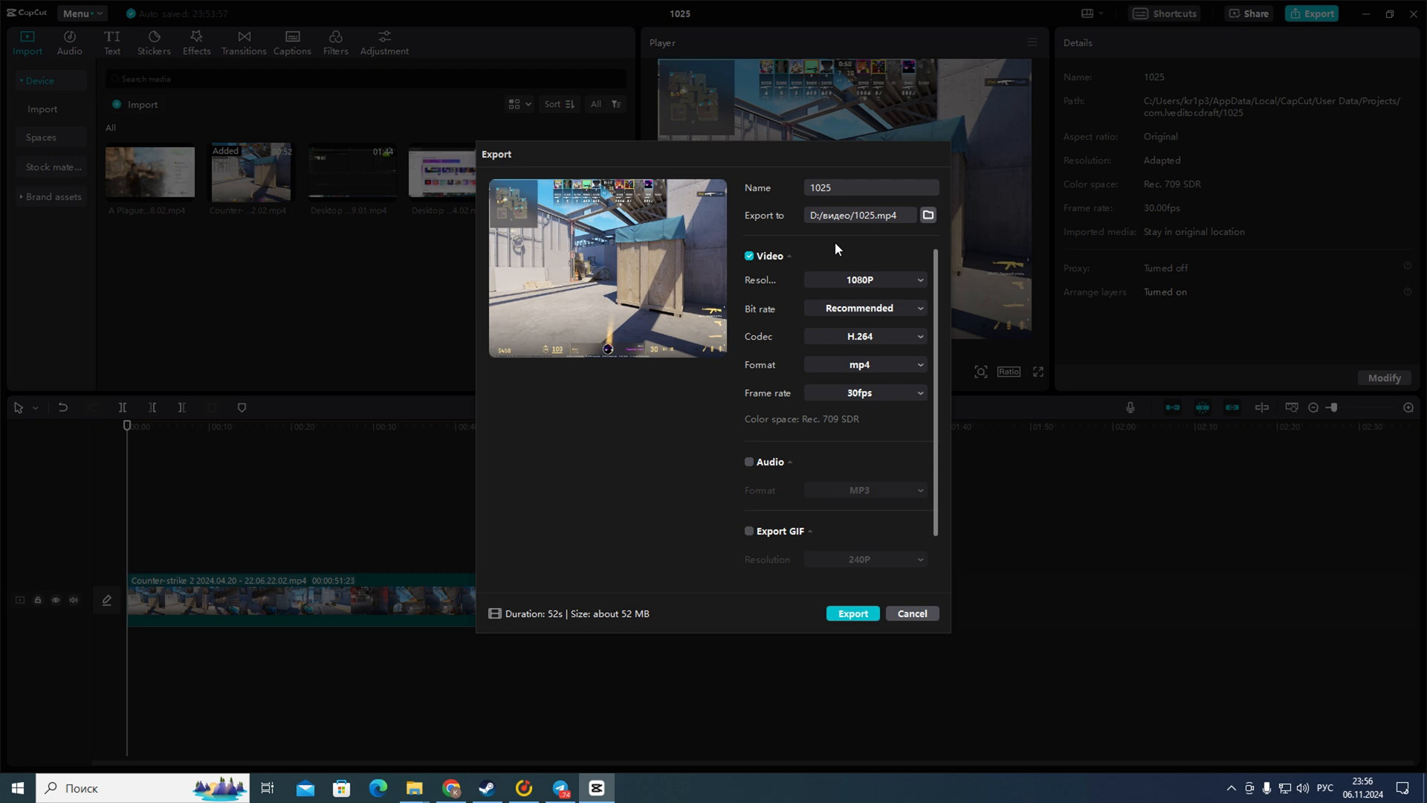
{"action": "mouse_move", "coordinate": [767, 262]}
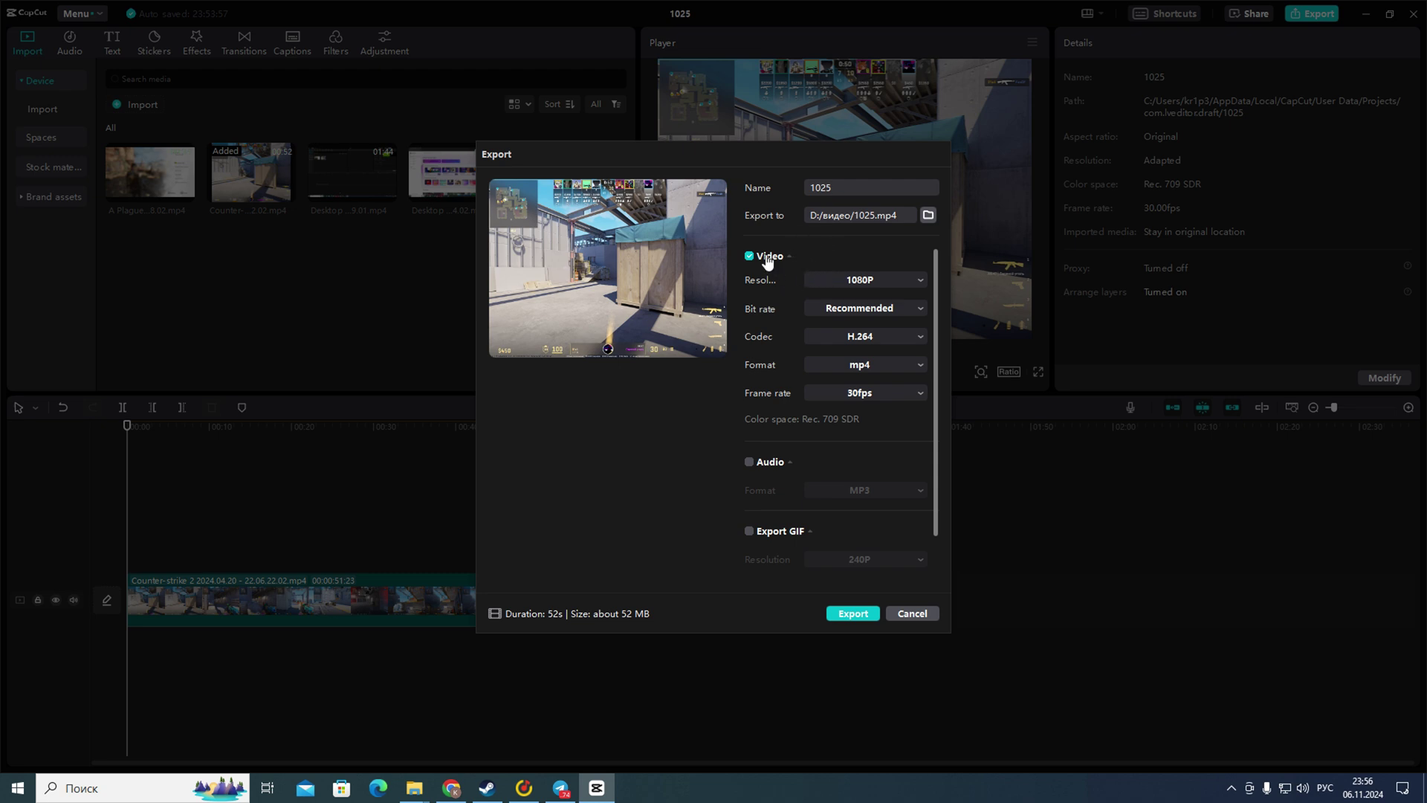
{"action": "mouse_move", "coordinate": [763, 287]}
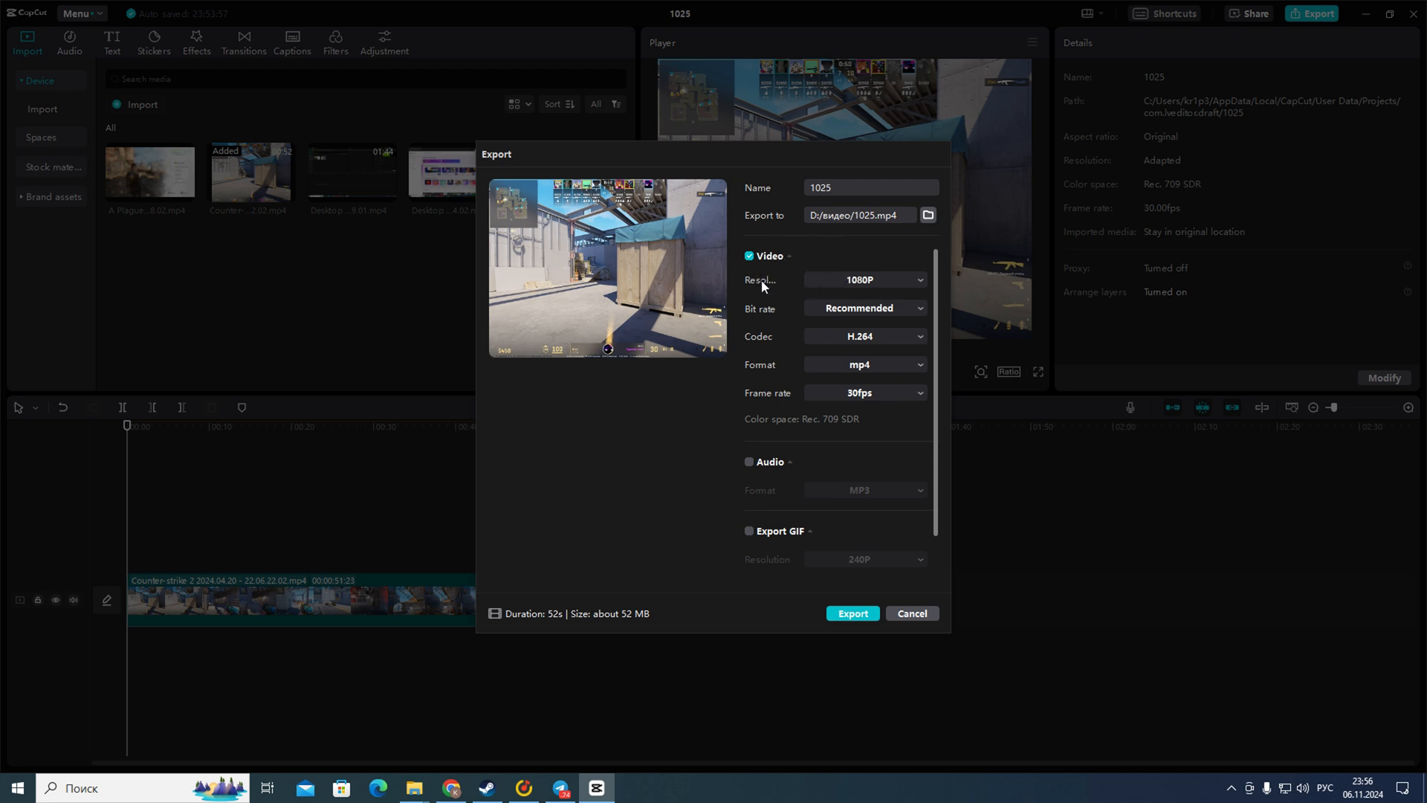
{"action": "mouse_move", "coordinate": [788, 258]}
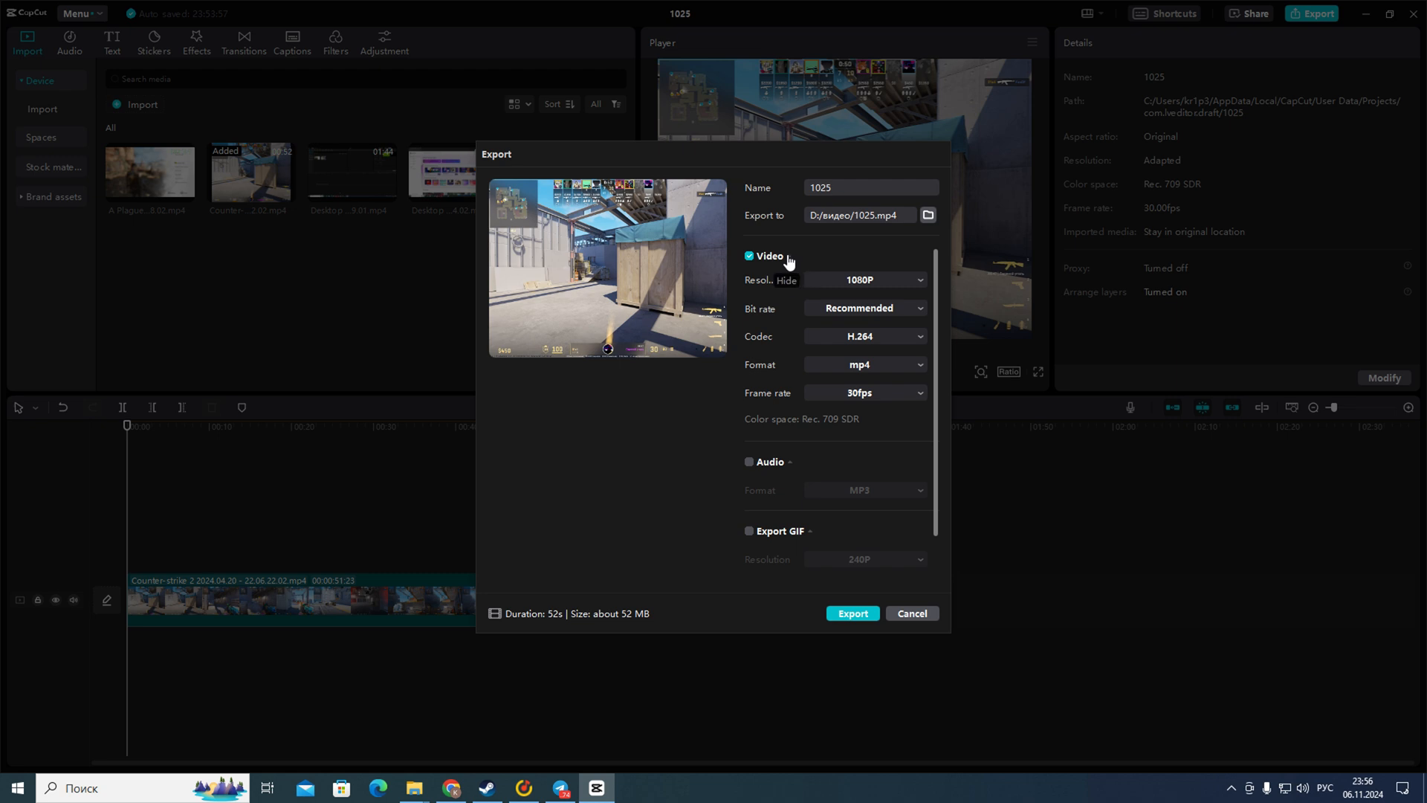
{"action": "left_click", "coordinate": [791, 256]}
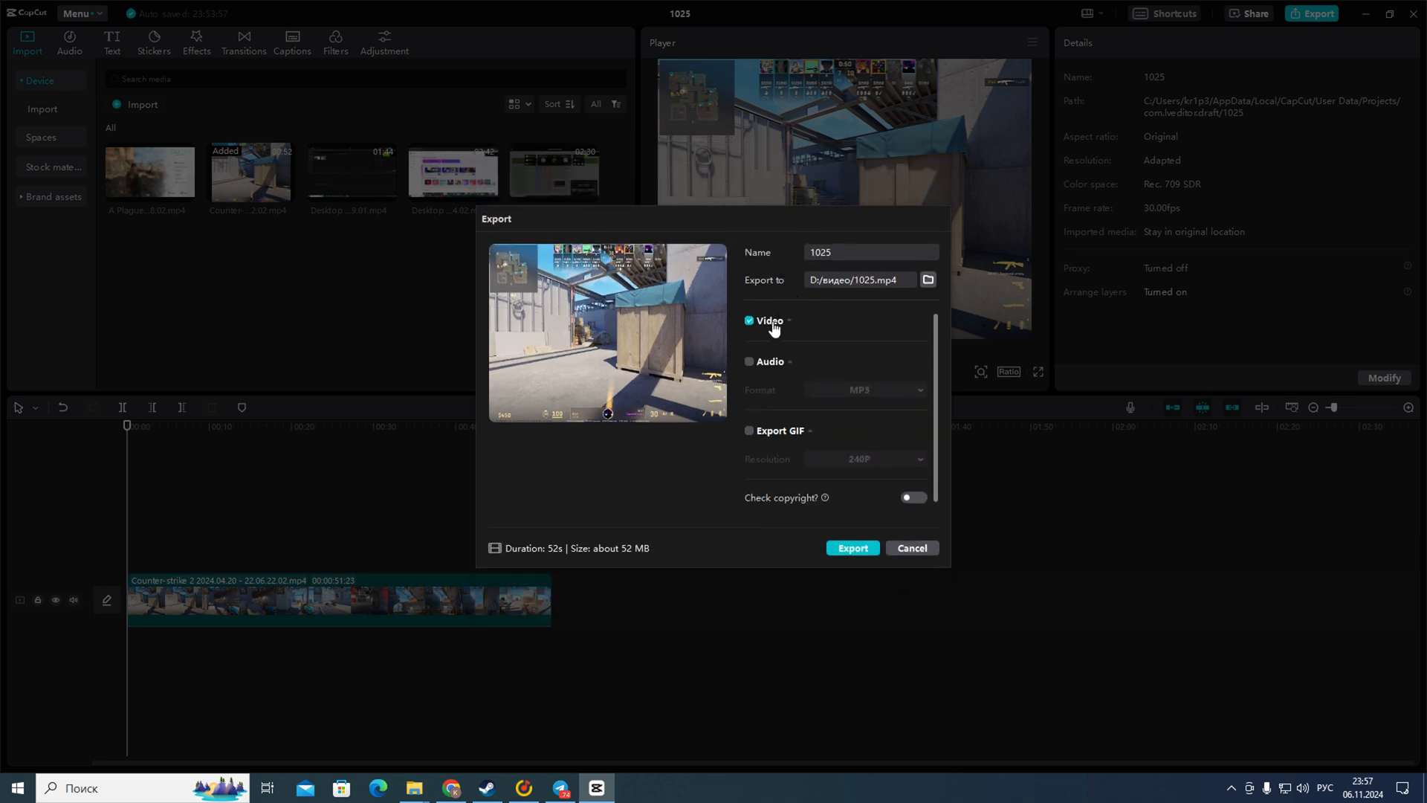
{"action": "left_click", "coordinate": [749, 321]}
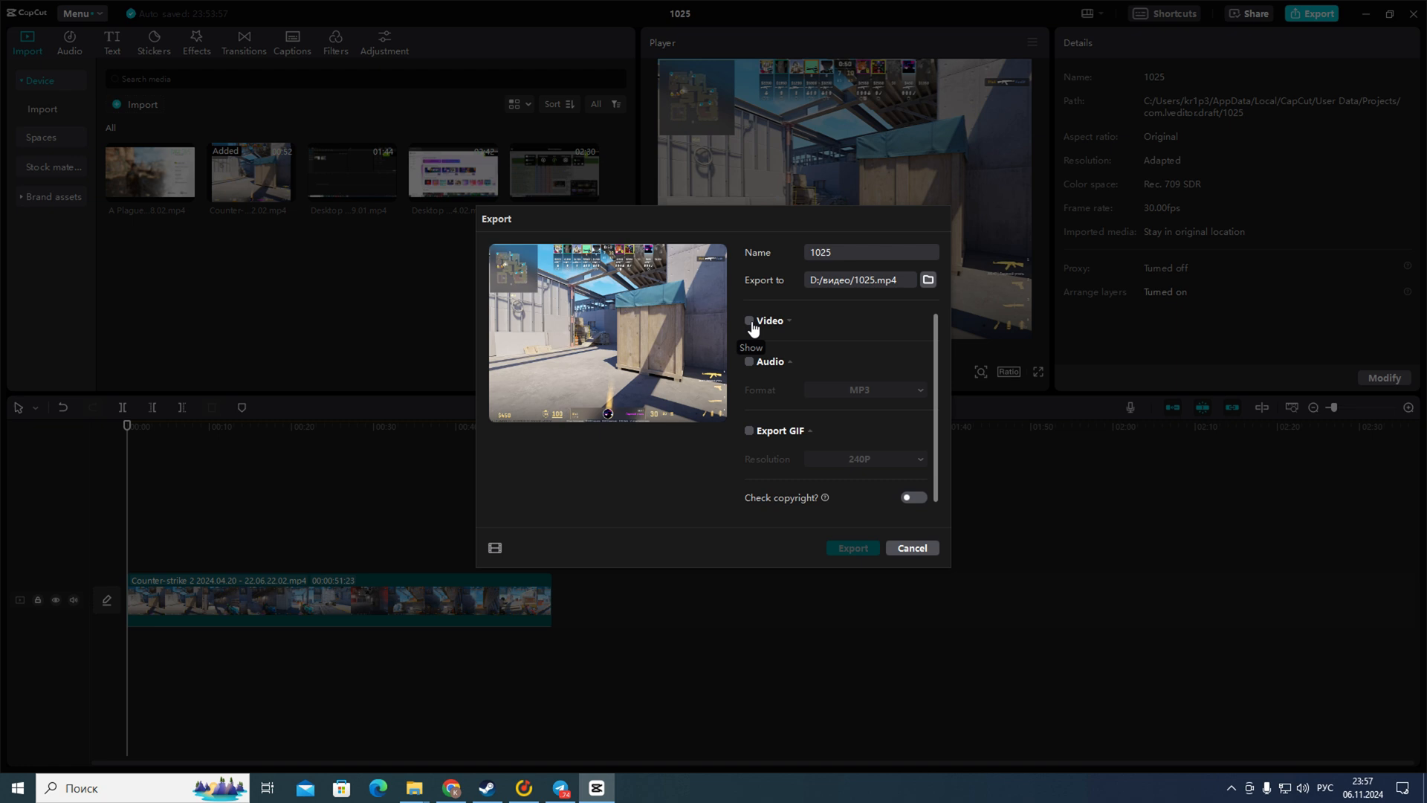
{"action": "left_click", "coordinate": [749, 321]}
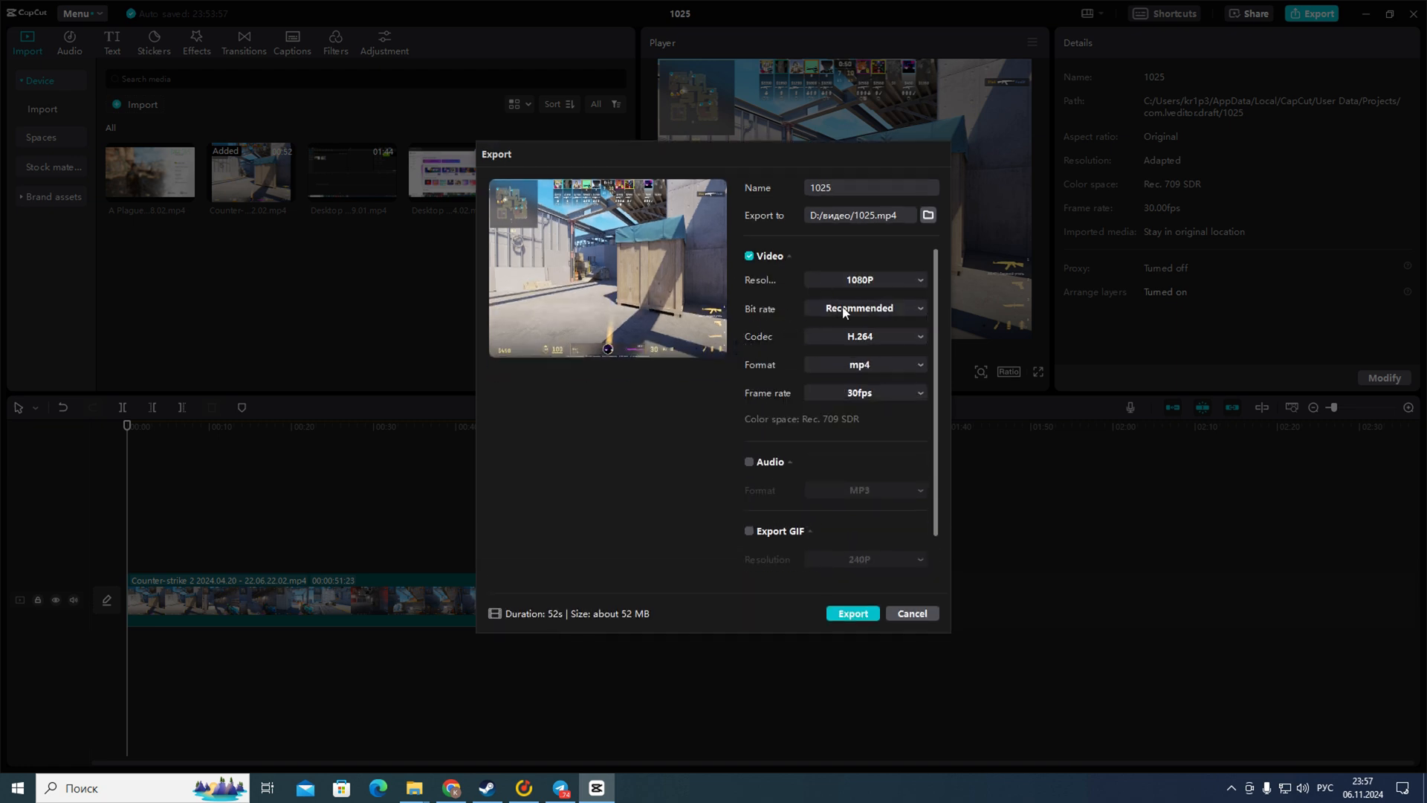
{"action": "mouse_move", "coordinate": [902, 296]}
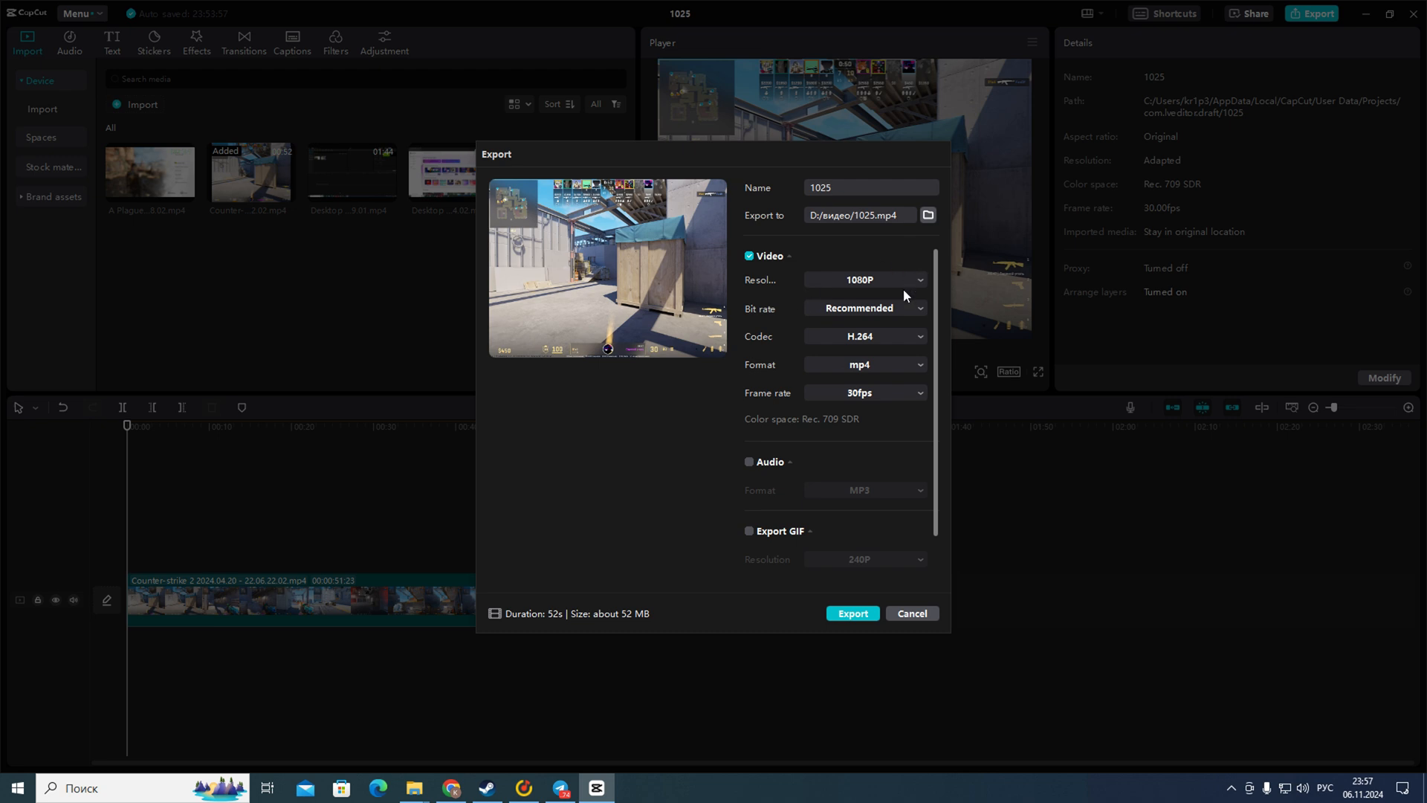
{"action": "mouse_move", "coordinate": [863, 305]}
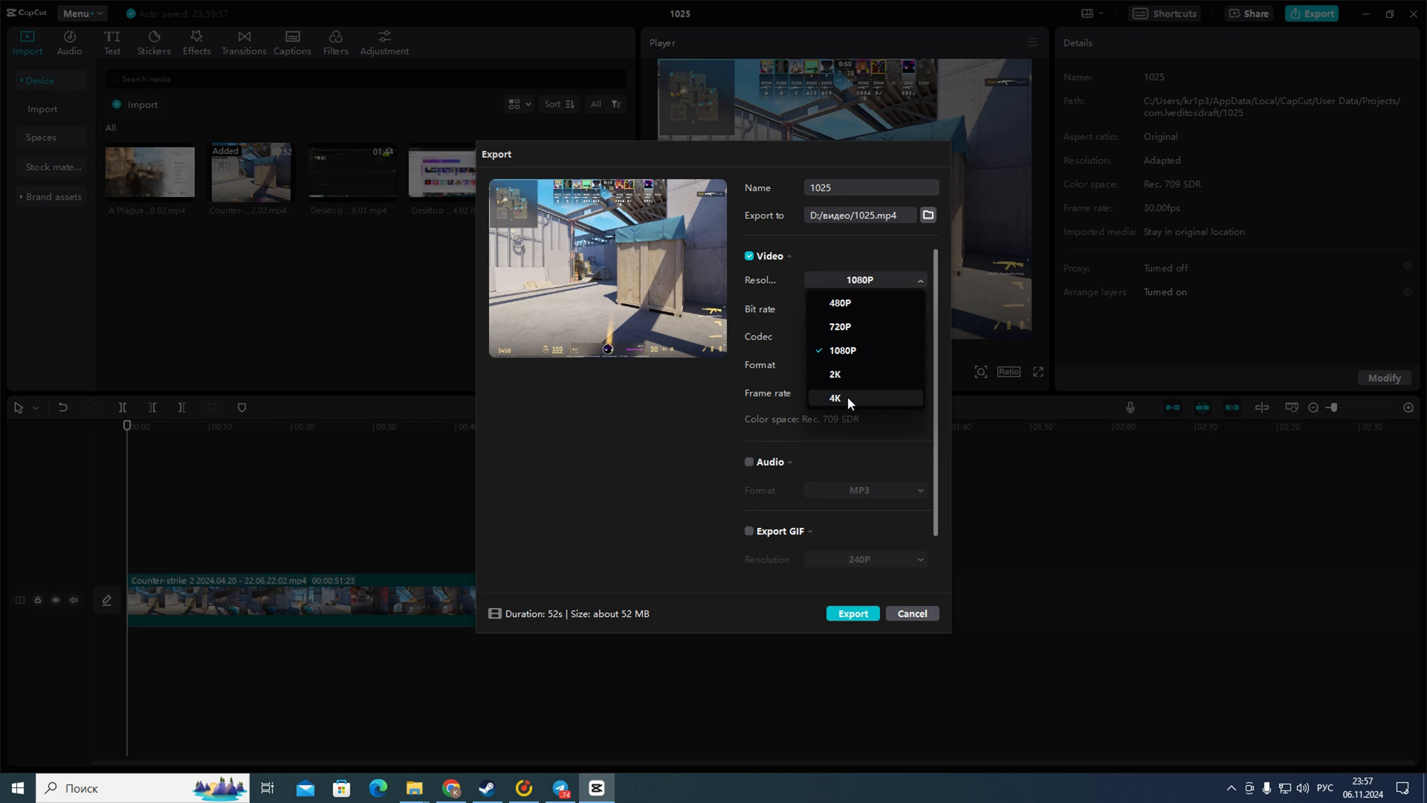
Raise the resolution to 4K, confirming H.264 codec, mp4 format and 30fps stay selected
{"action": "left_click", "coordinate": [834, 398]}
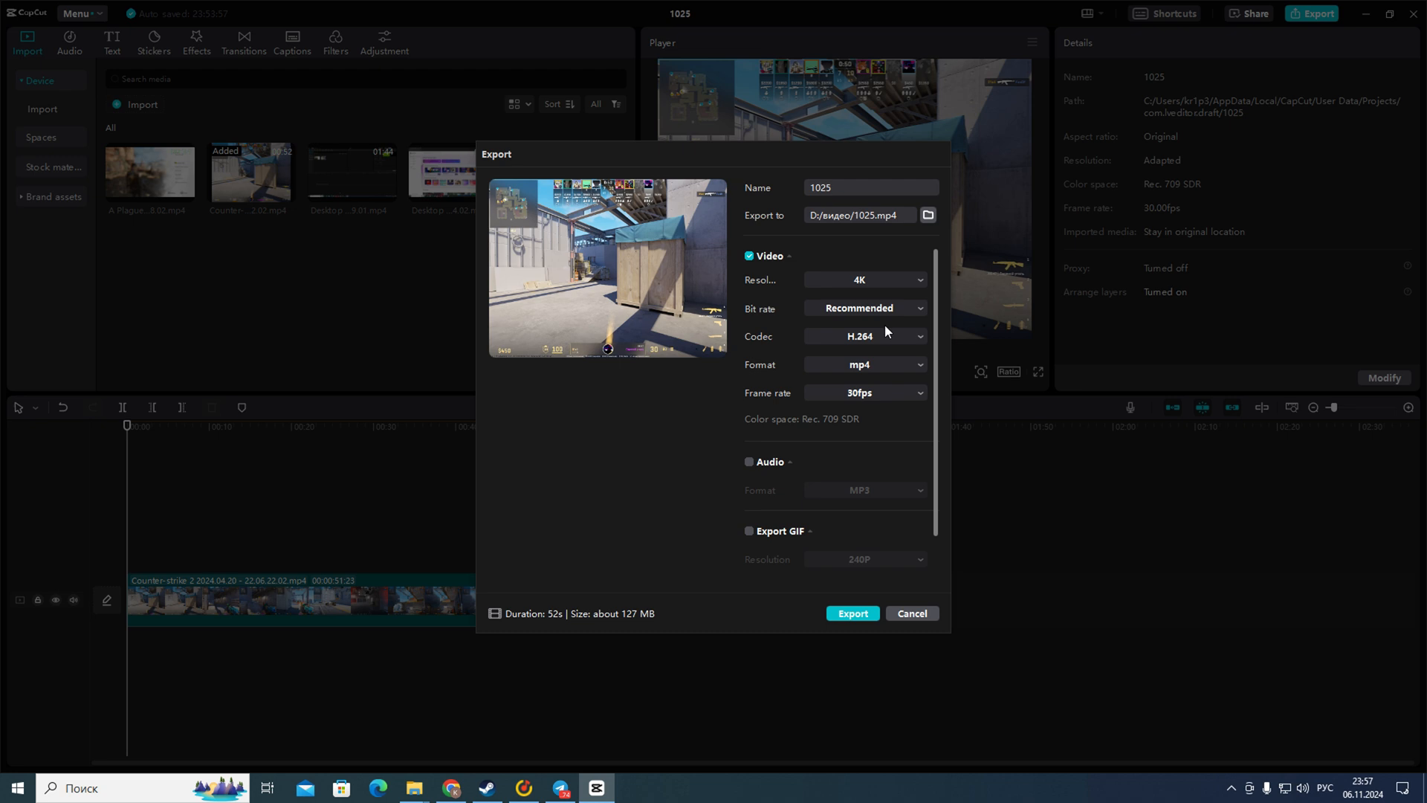
{"action": "mouse_move", "coordinate": [915, 313]}
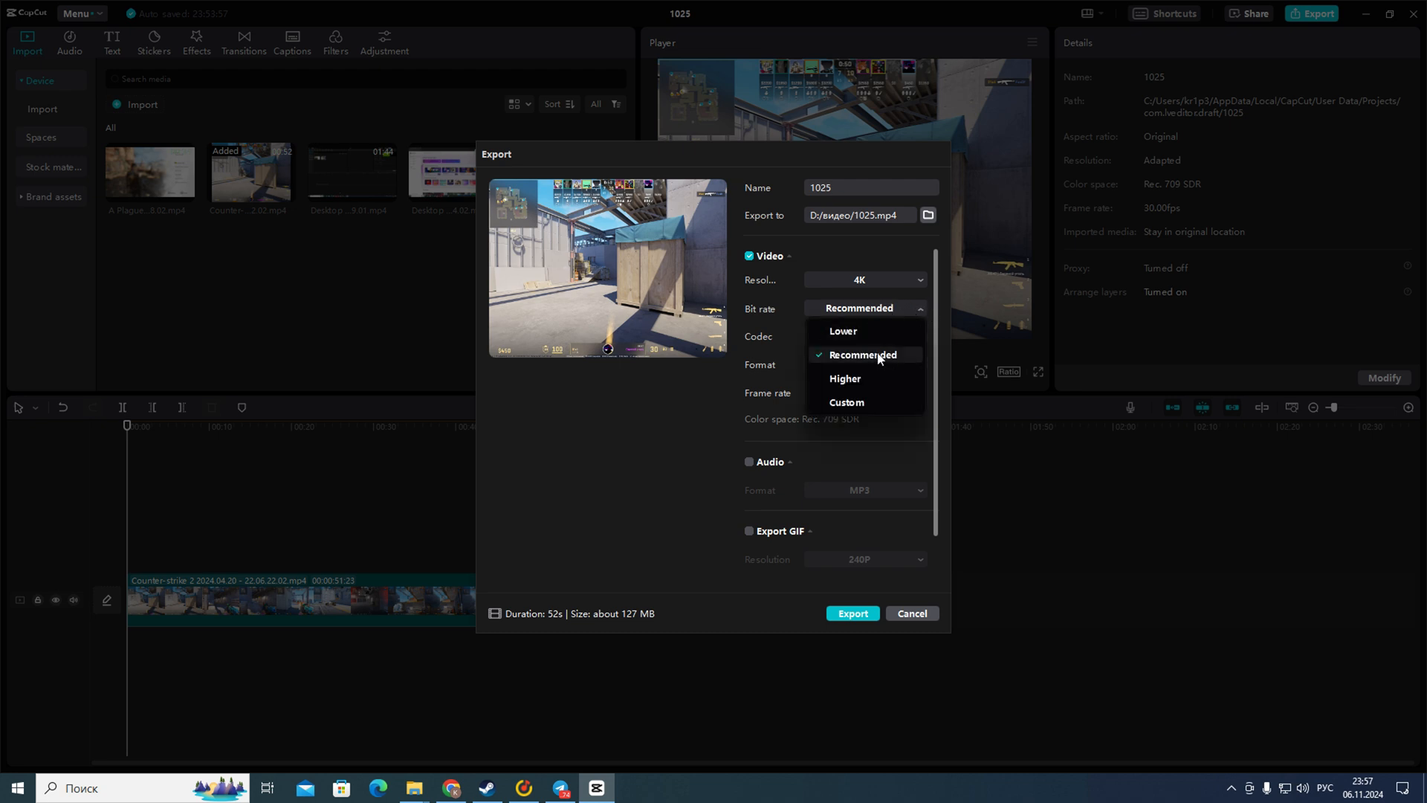
{"action": "left_click", "coordinate": [864, 336]}
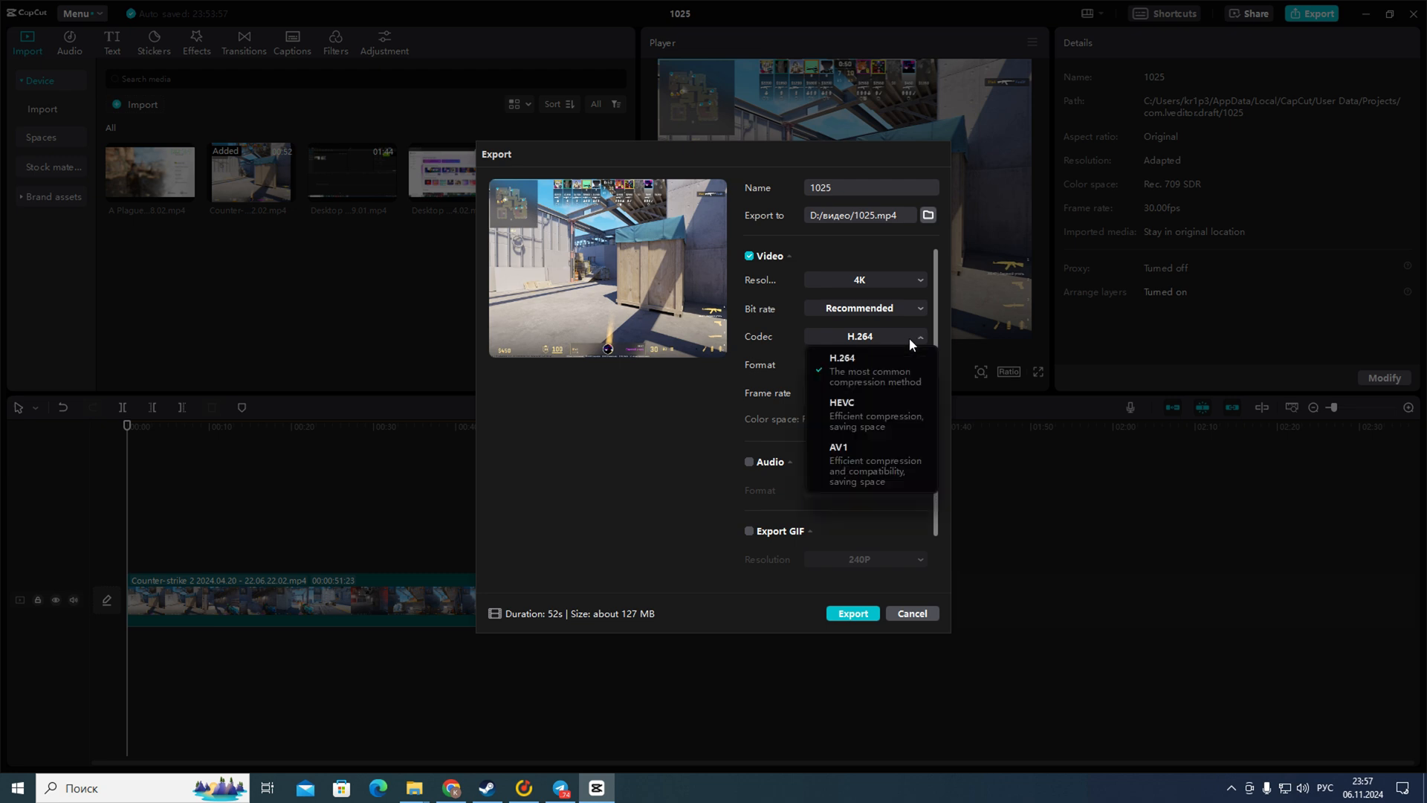
{"action": "mouse_move", "coordinate": [901, 372]}
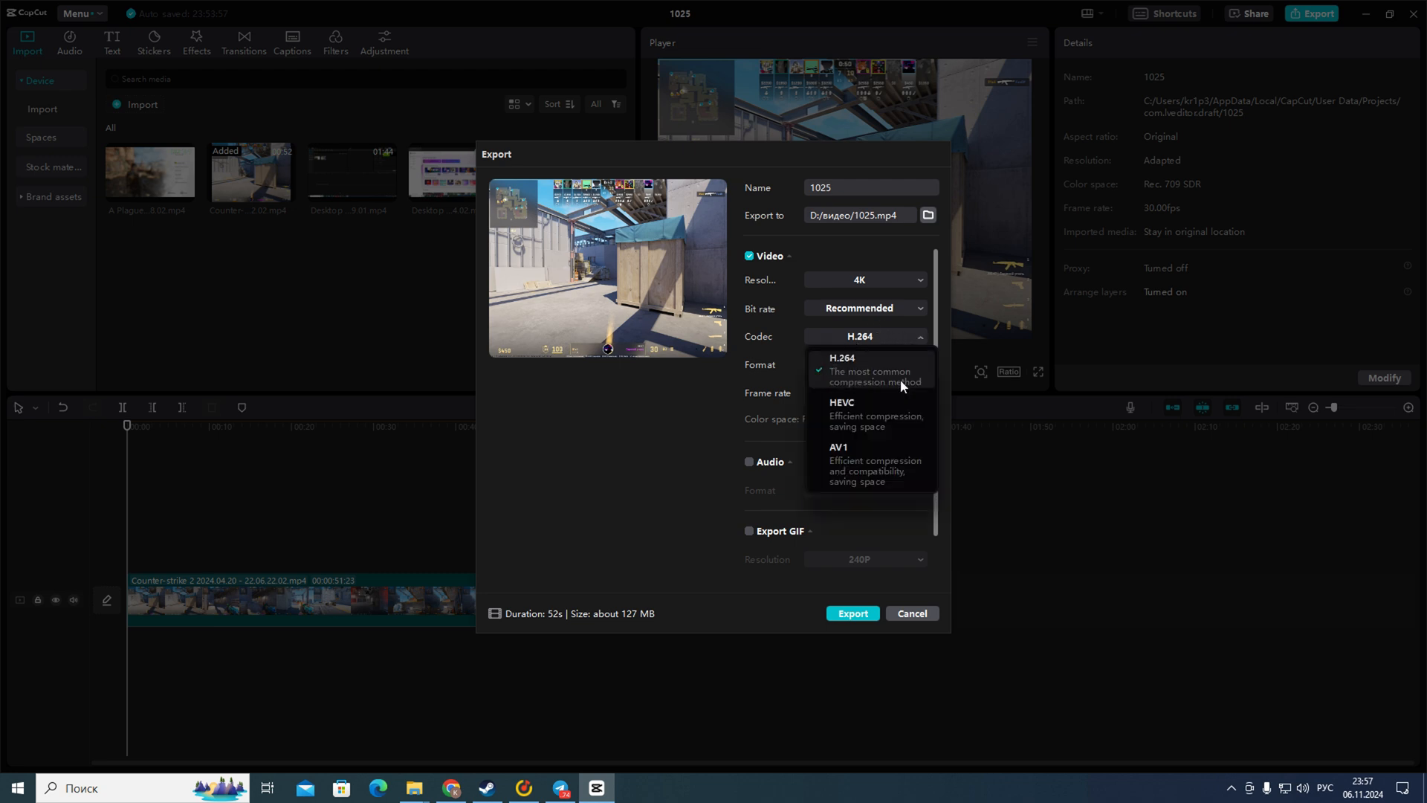
{"action": "mouse_move", "coordinate": [960, 360]}
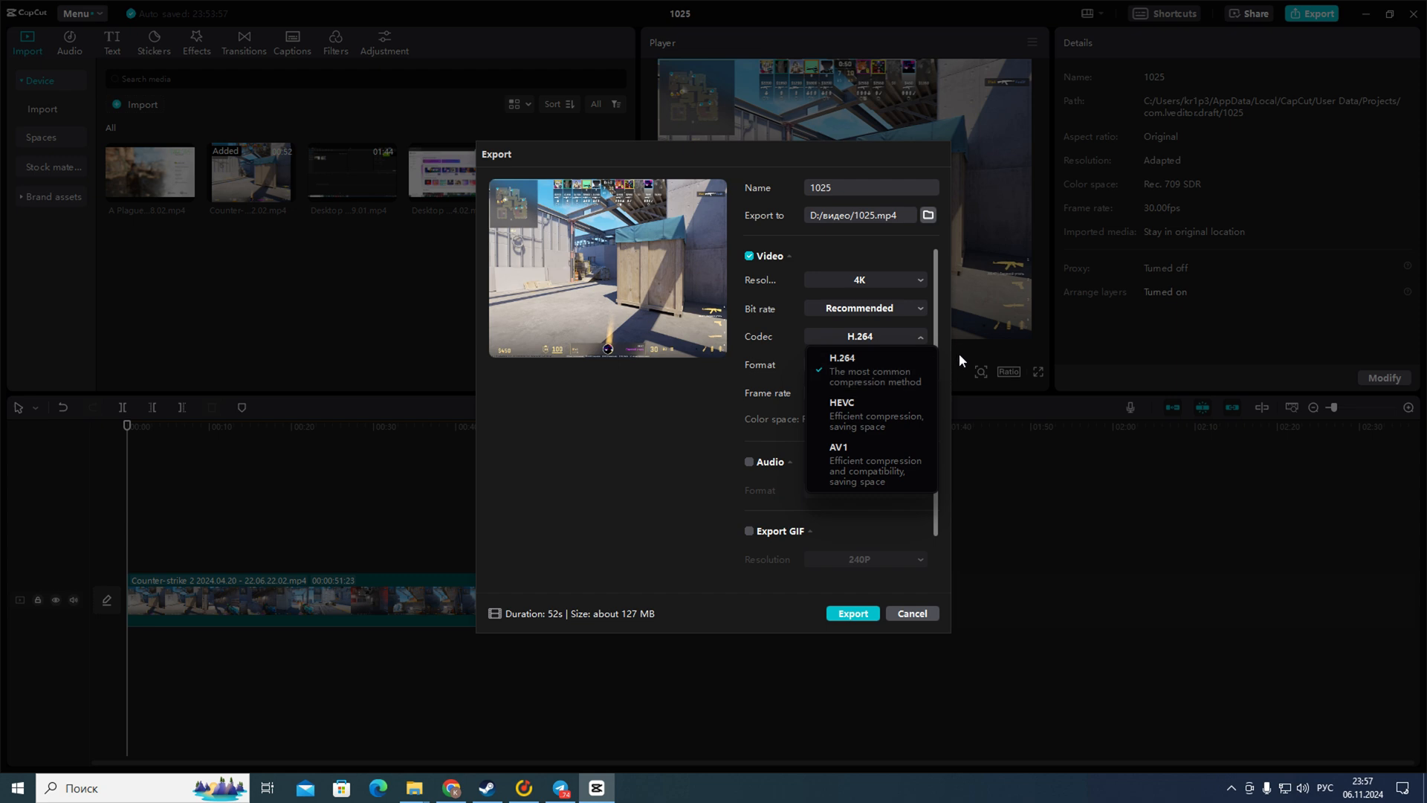
{"action": "left_click", "coordinate": [842, 356]}
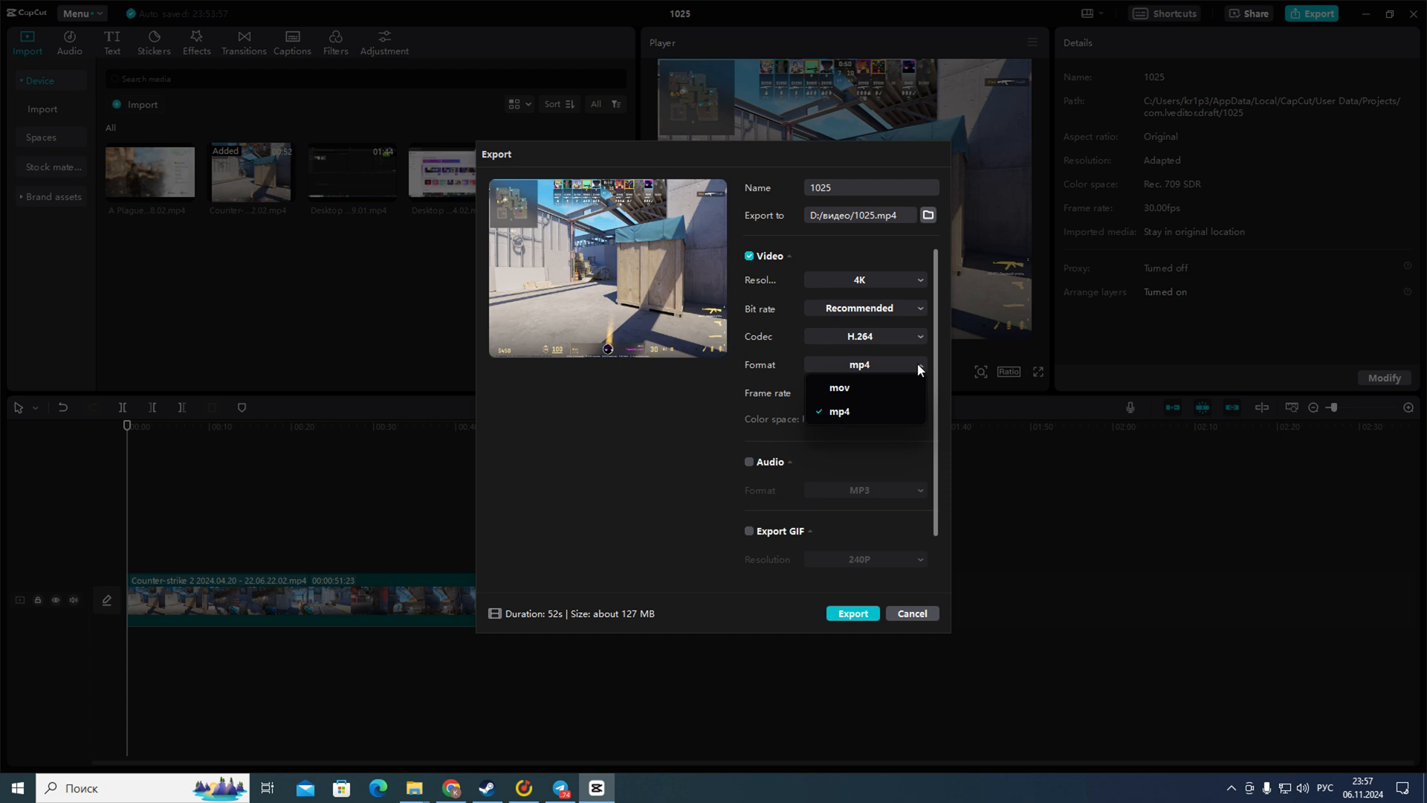
{"action": "left_click", "coordinate": [837, 411]}
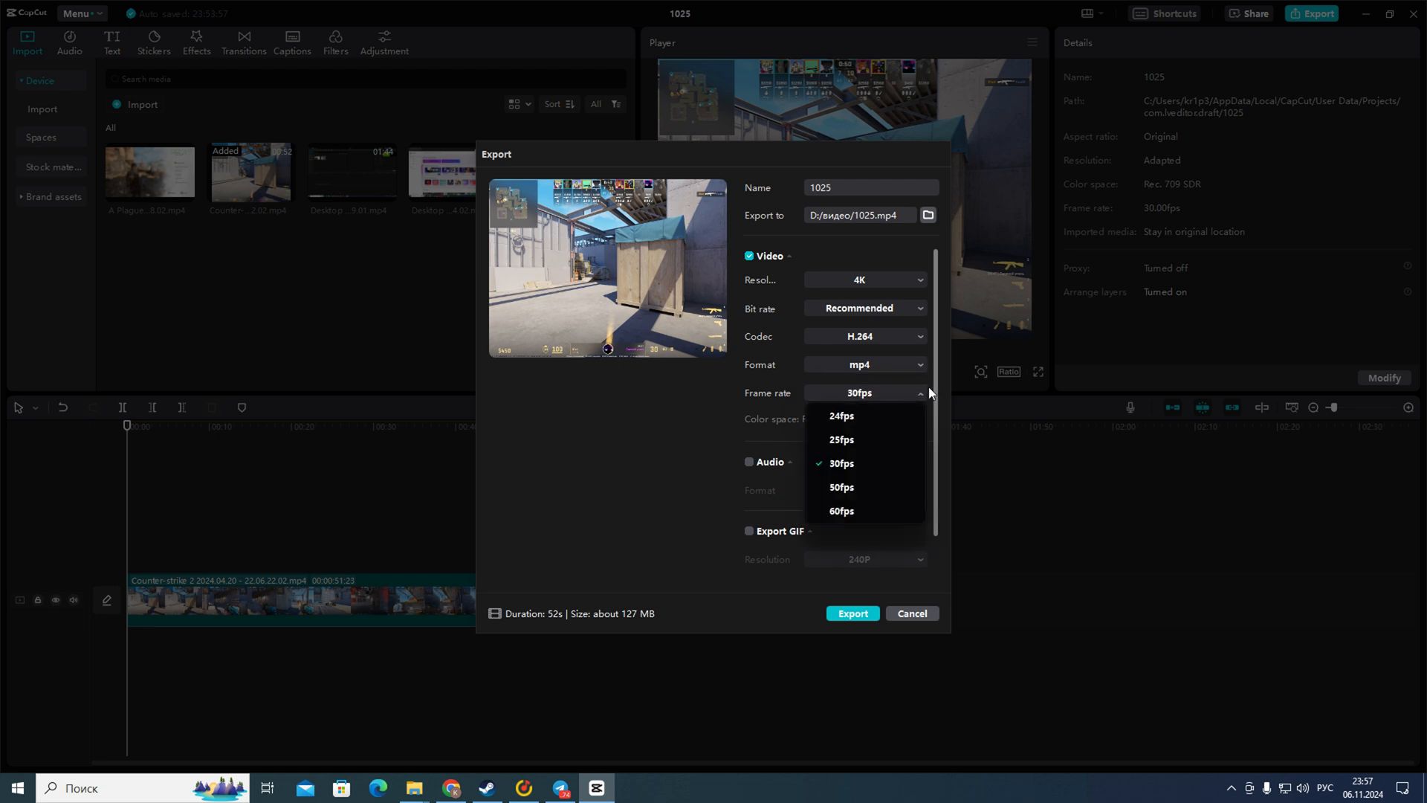
{"action": "mouse_move", "coordinate": [865, 480]}
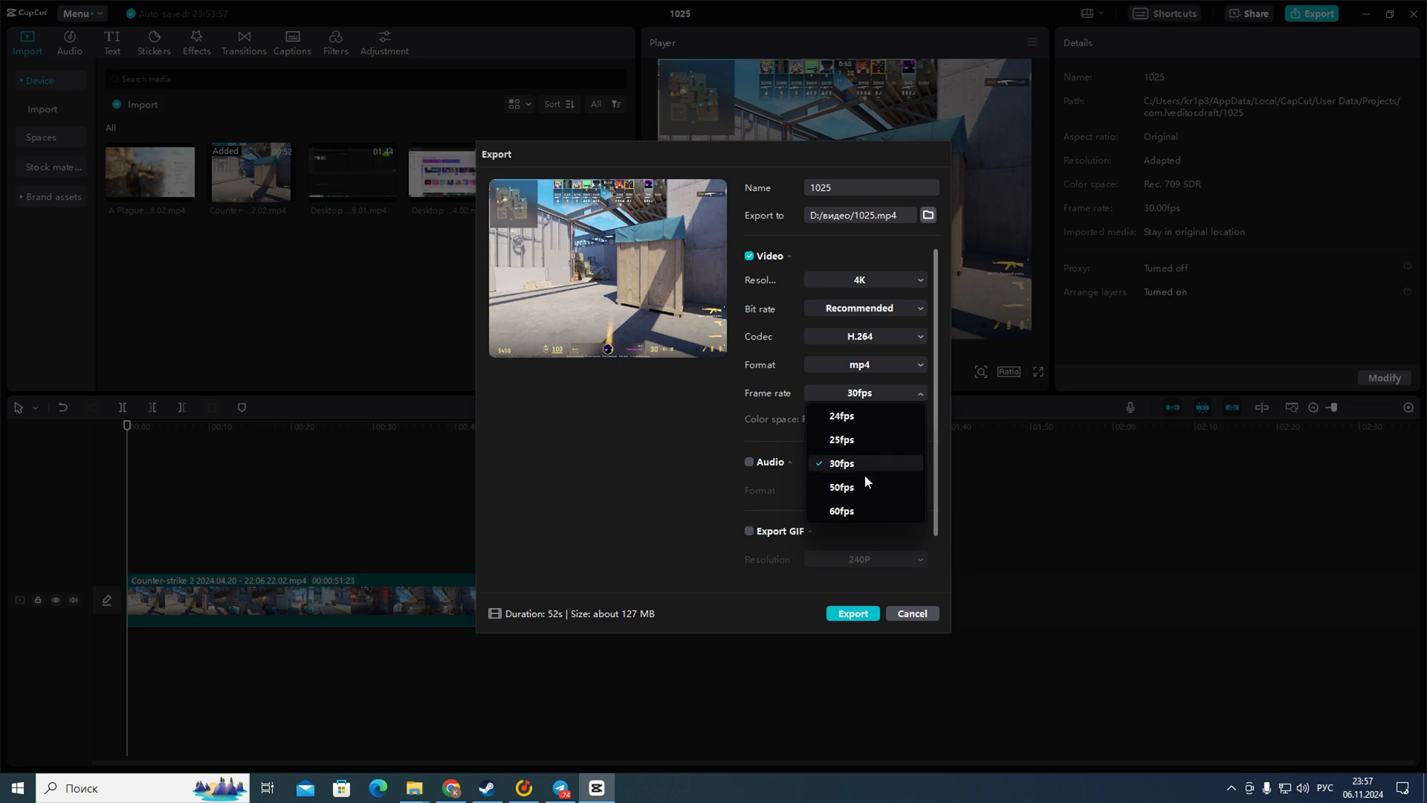
{"action": "left_click", "coordinate": [840, 462]}
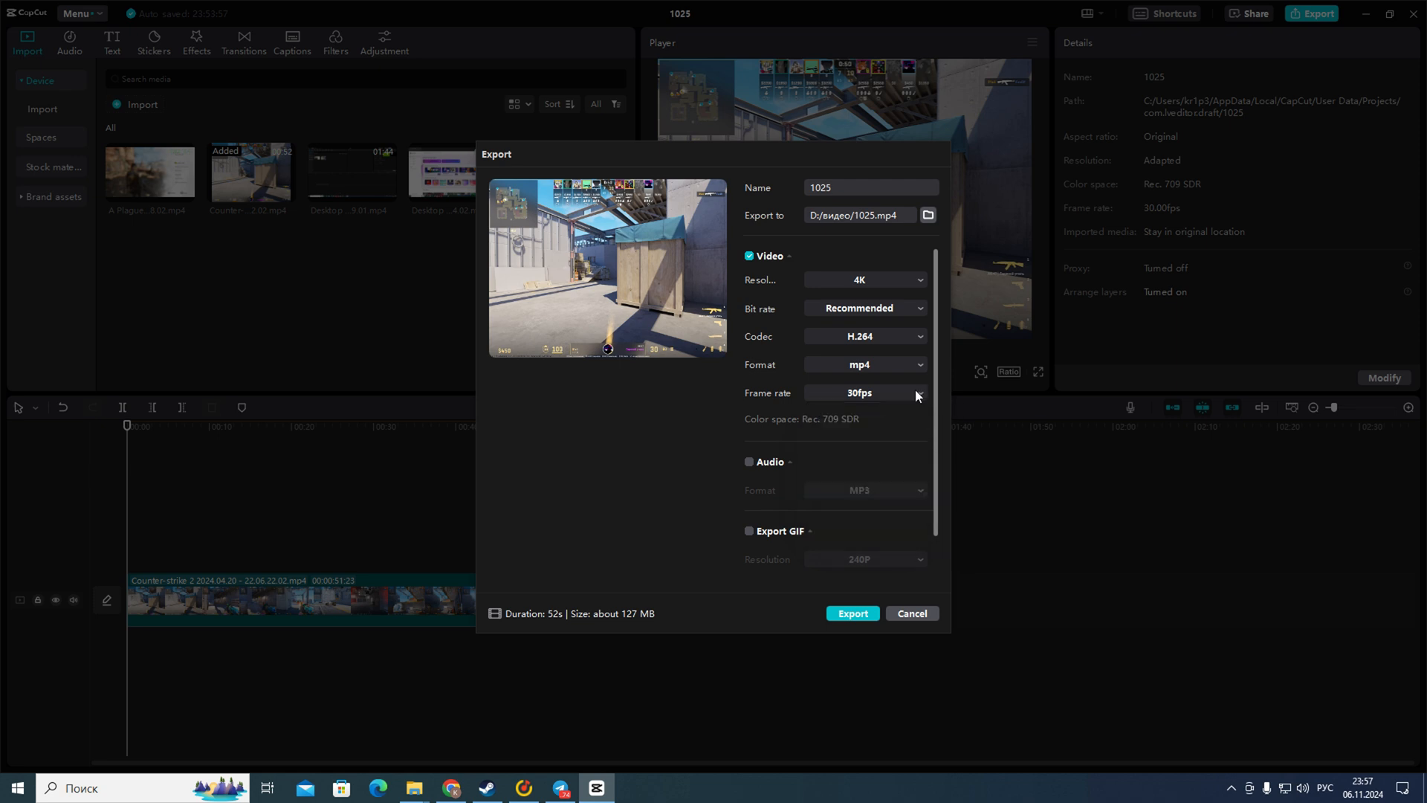
Begin rendering the 52-second 1025 project as a 4K H.264 mp4 at 30fps
{"action": "scroll", "scroll_direction": "down", "scroll_amount": 3}
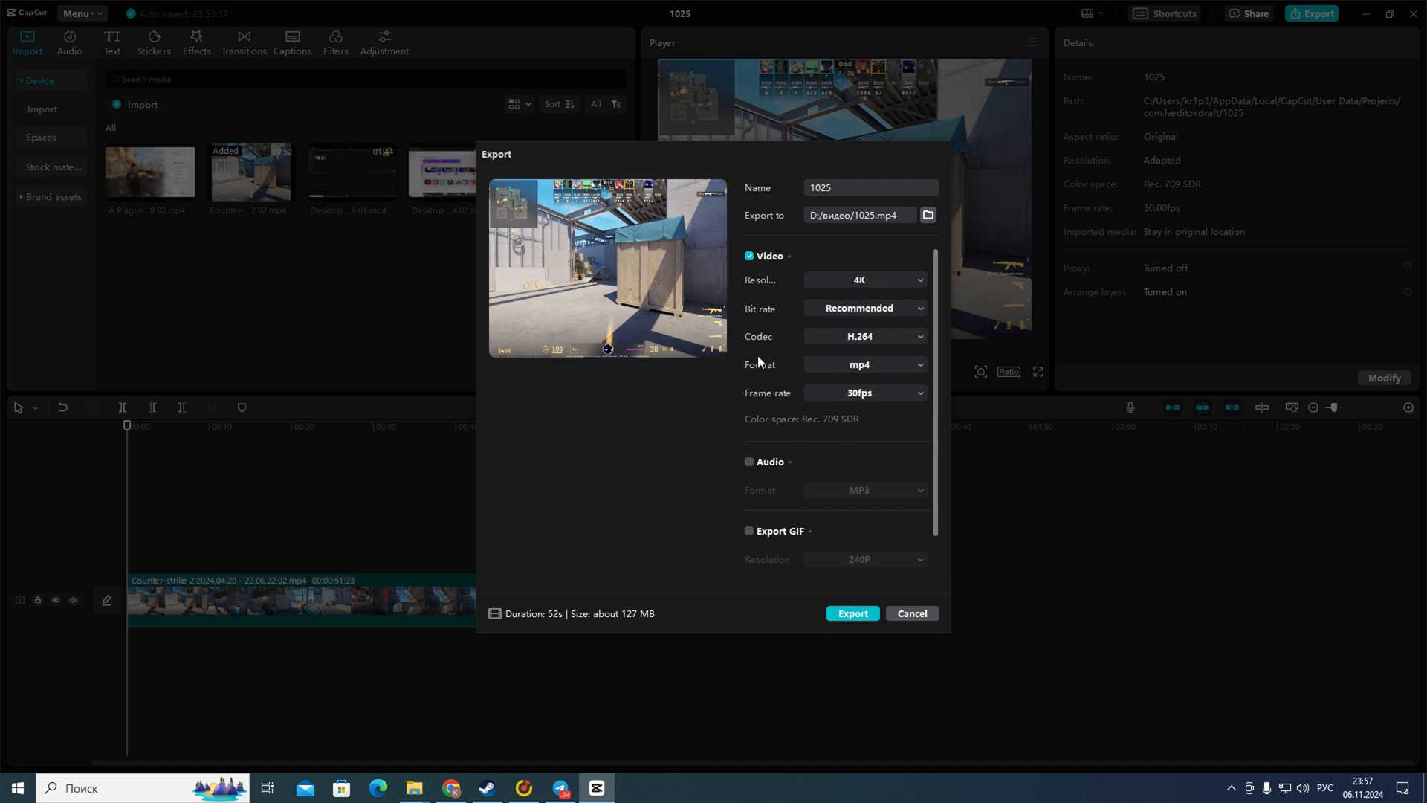
{"action": "mouse_move", "coordinate": [793, 519]}
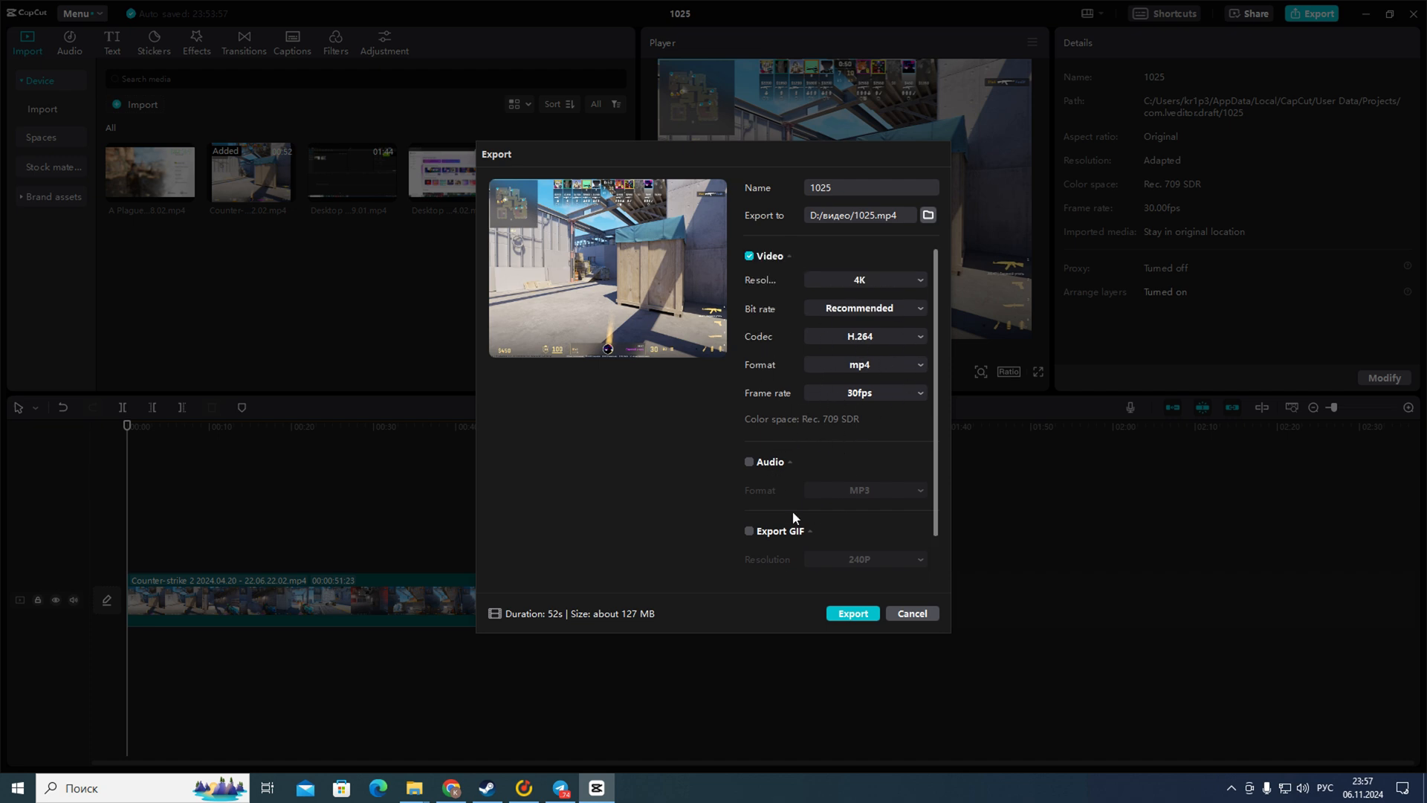
{"action": "mouse_move", "coordinate": [850, 613]}
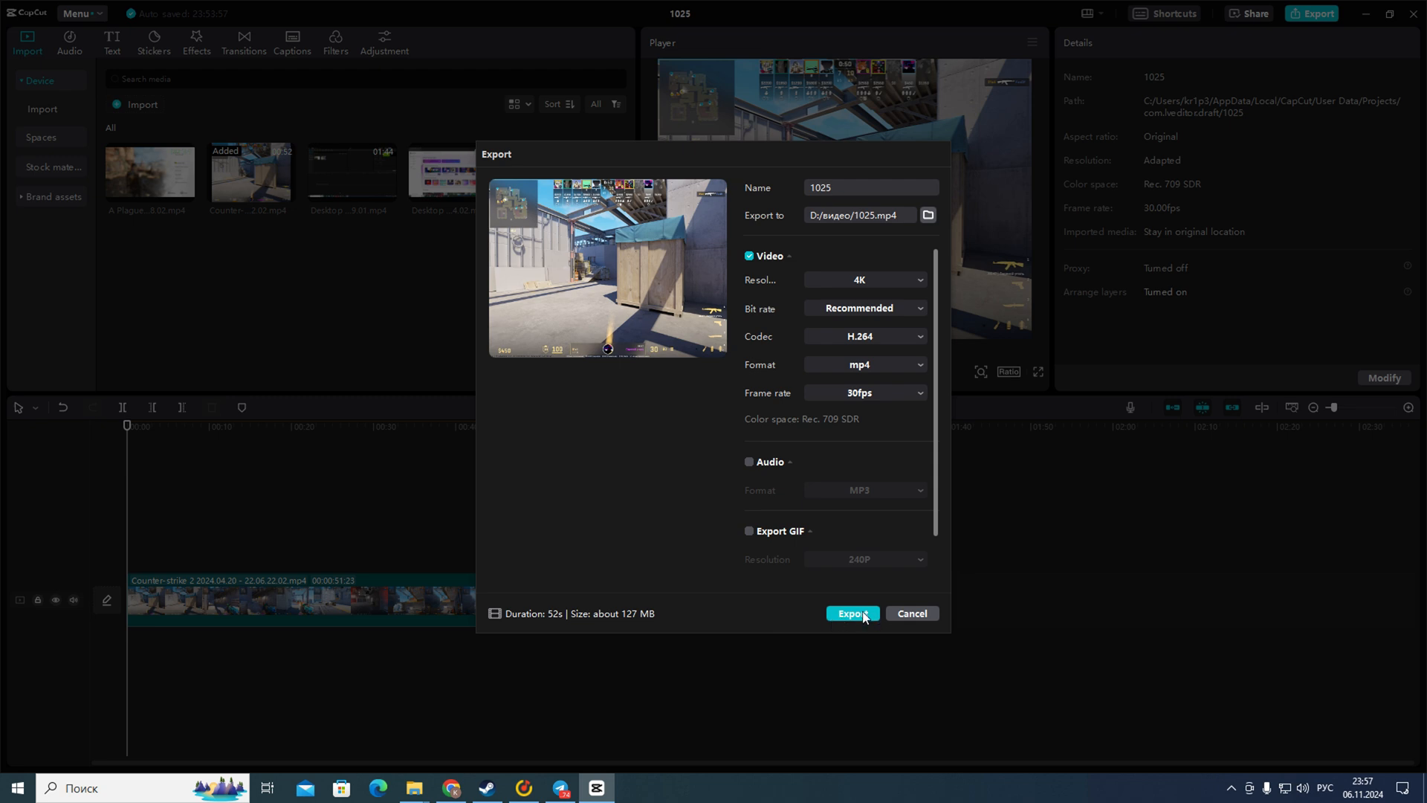
{"action": "left_click", "coordinate": [852, 613]}
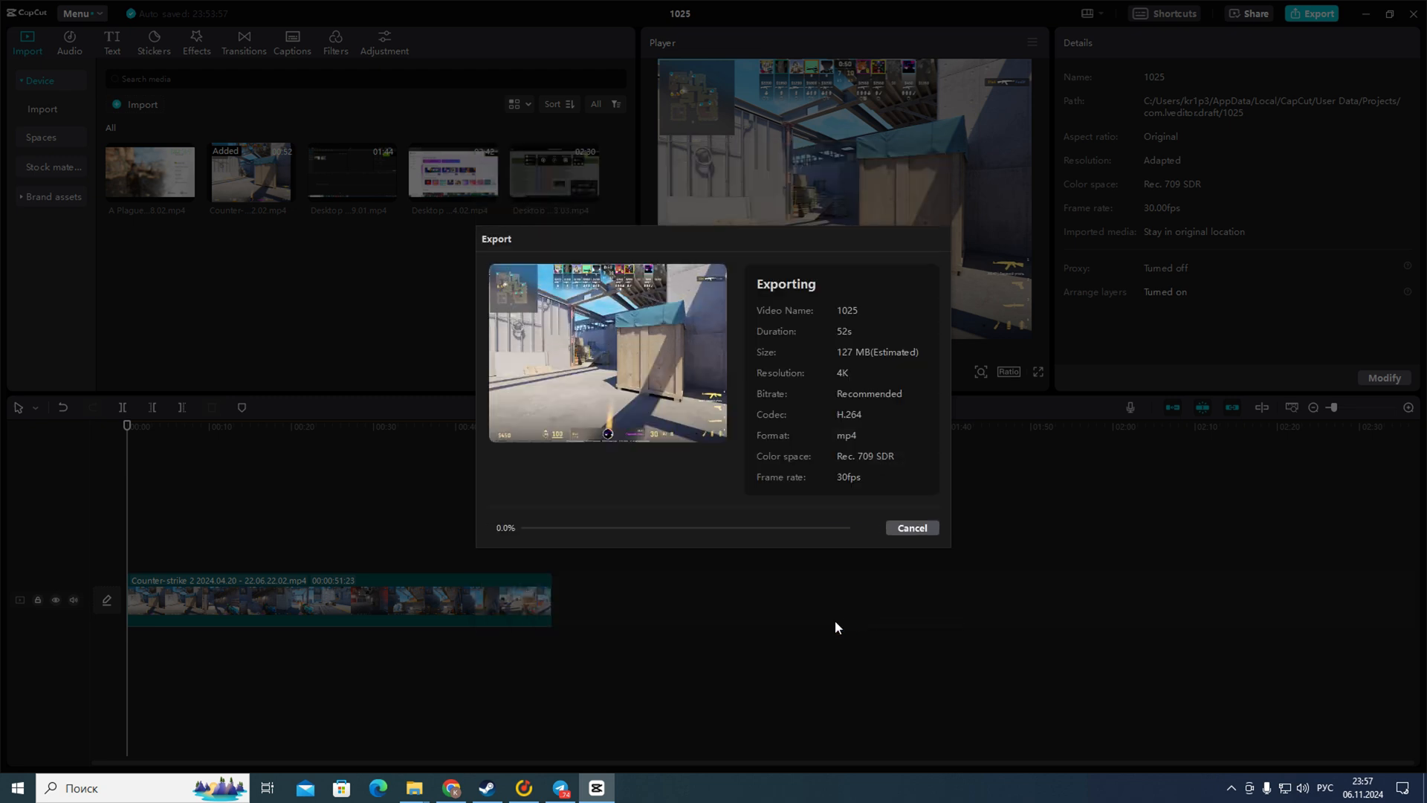